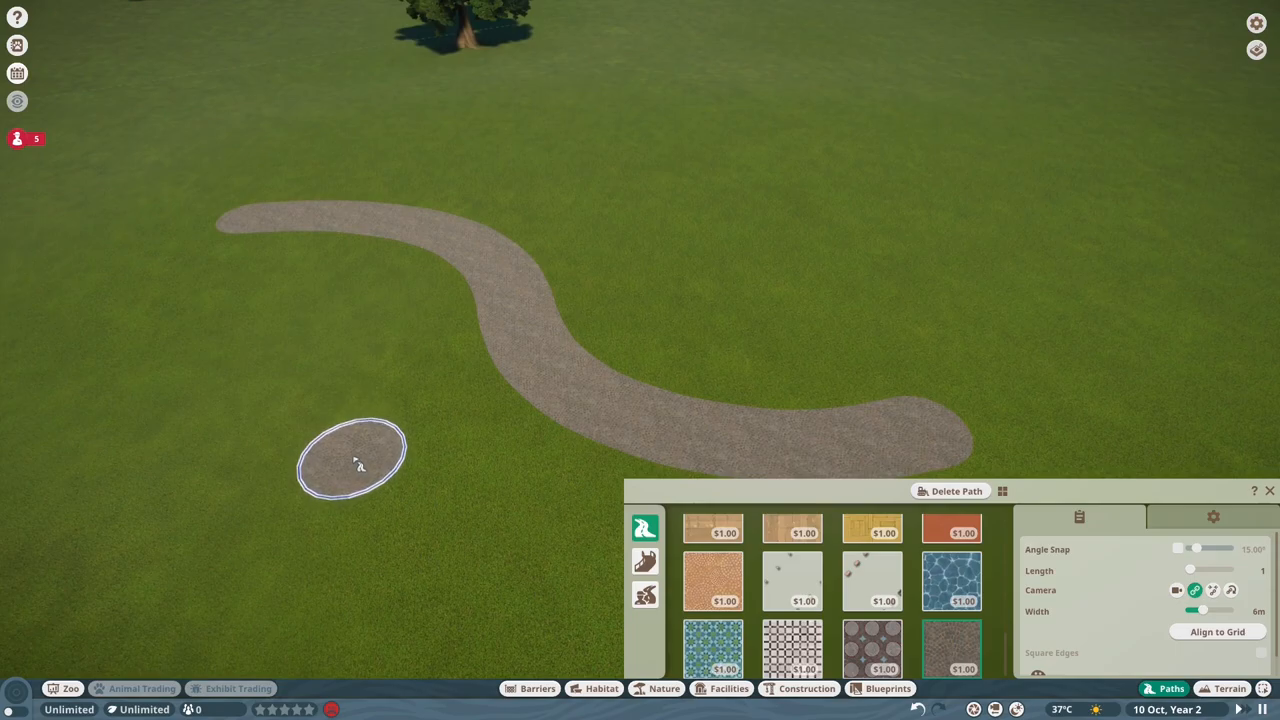
mouse_move(315, 458)
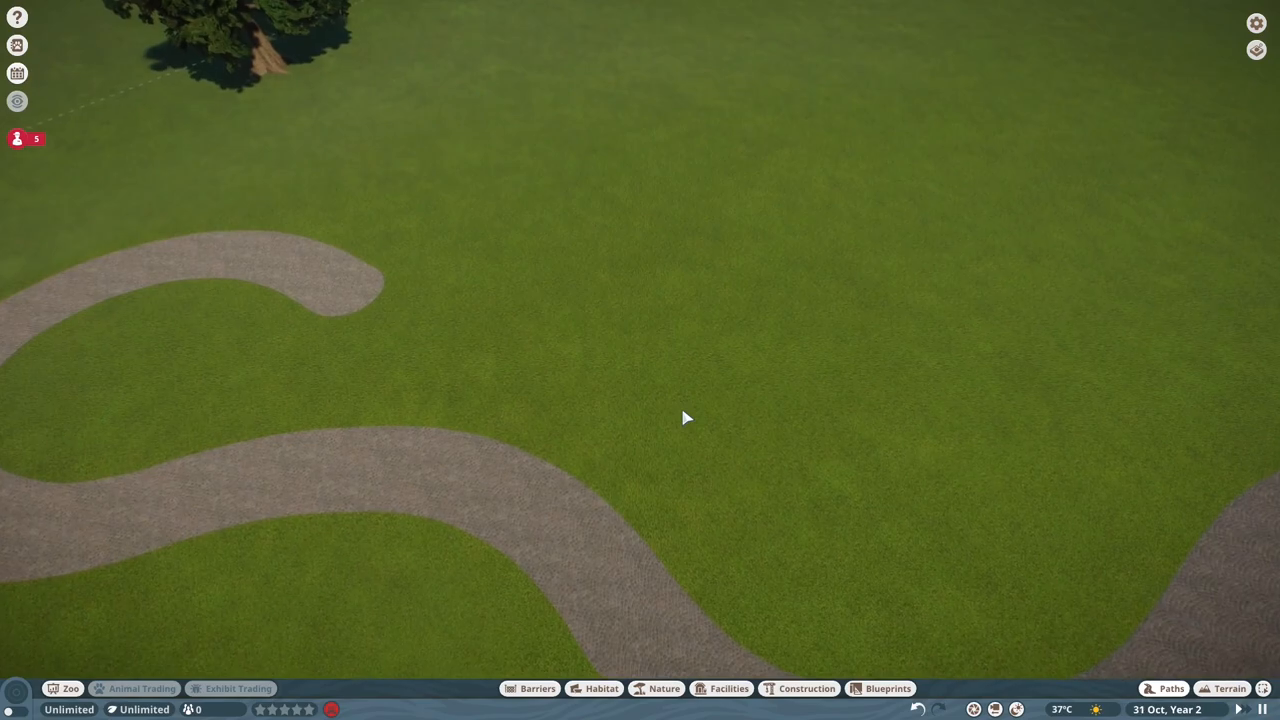
- Place a flower planter with a tree, then a wooden post with crossbeam and diagonal braces
left_click(1163, 688)
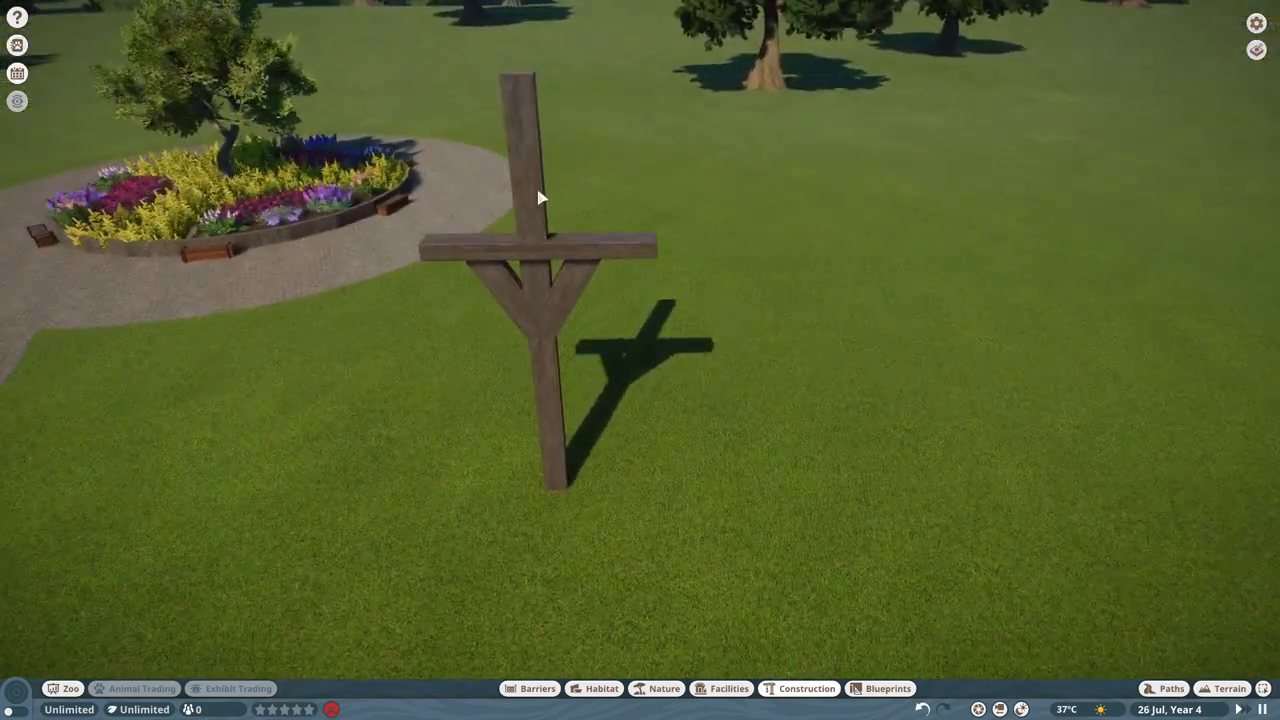
- Add a second braced post, a tall thatch backing wall and a plank shelf across the posts
left_click(806, 688)
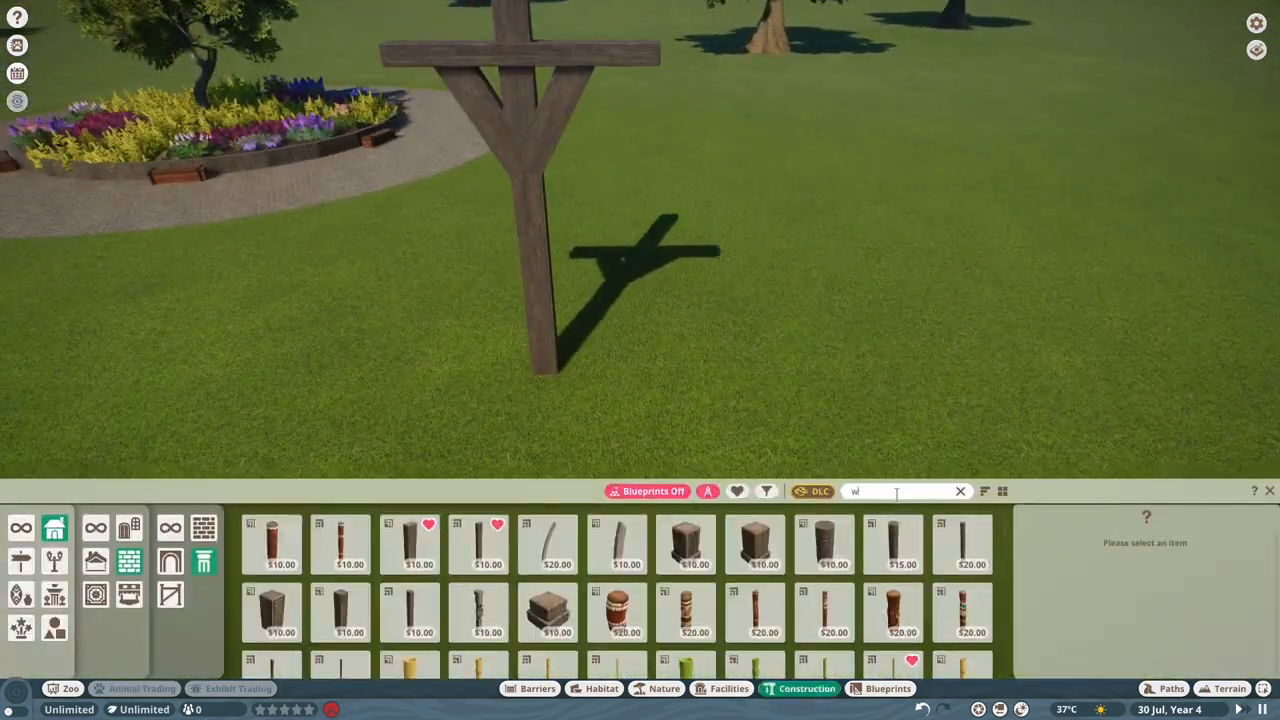
left_click(617, 545)
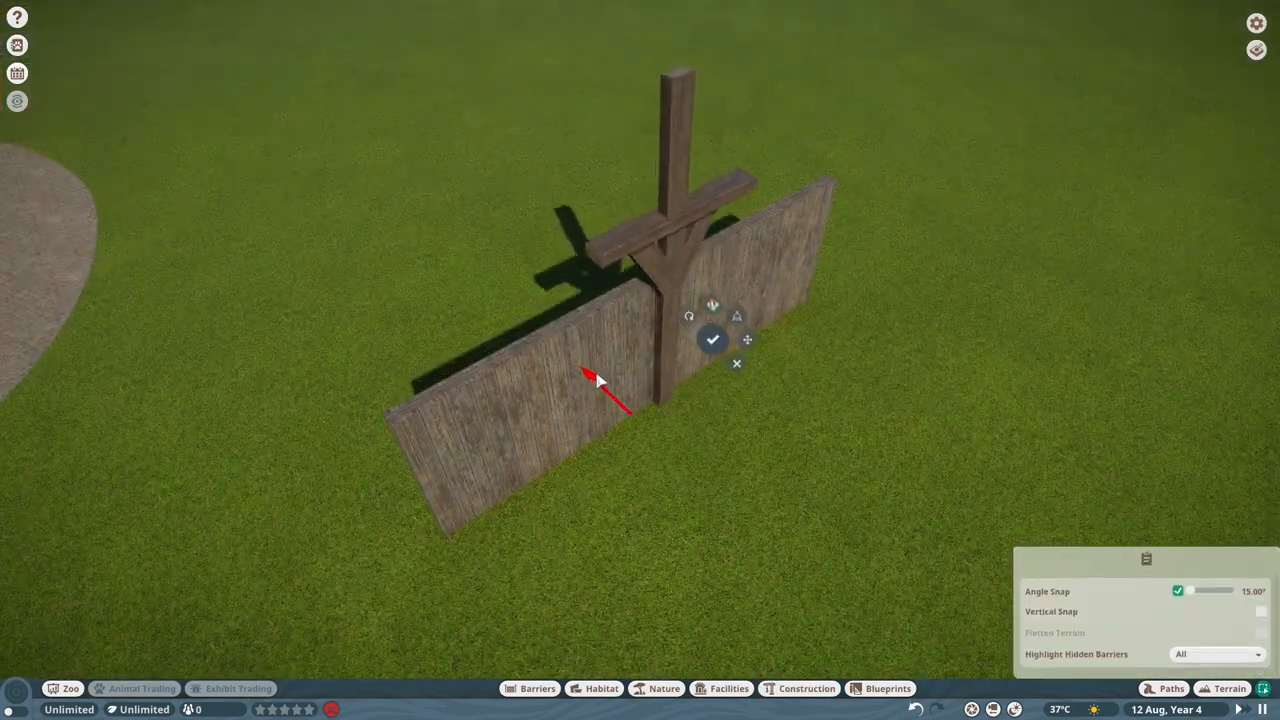
left_click(806, 688)
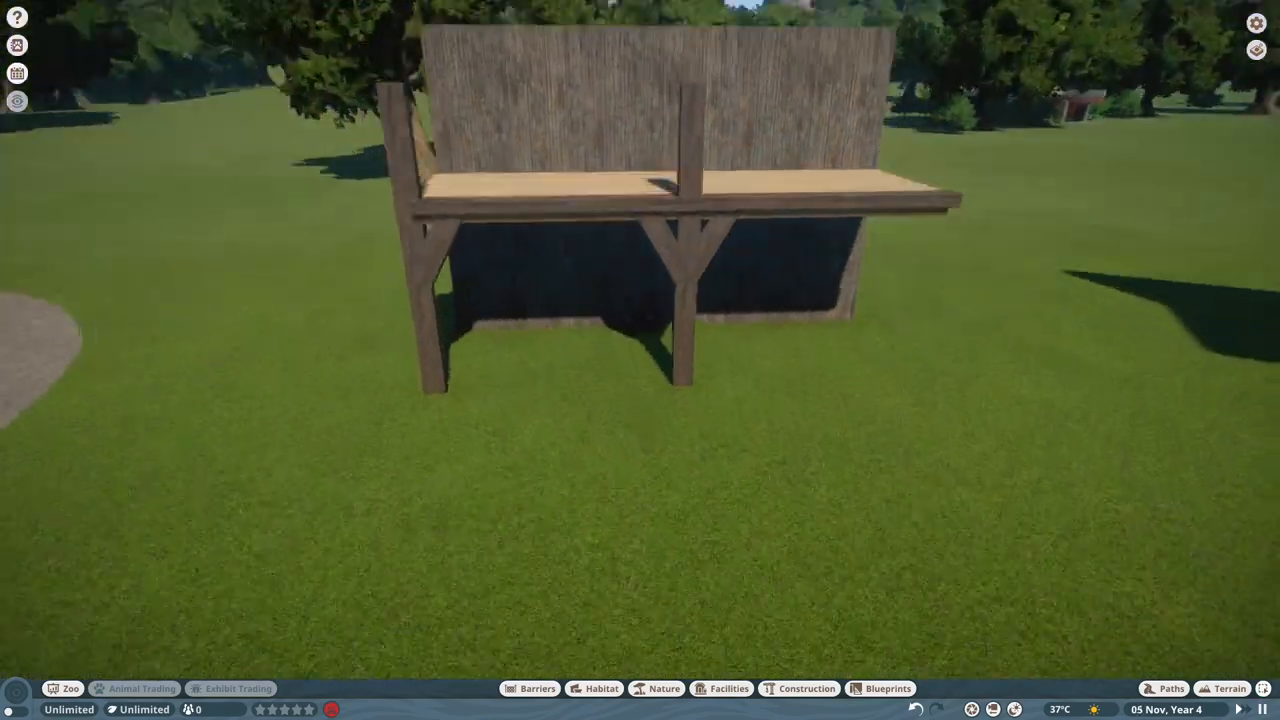
- Lower the terrain into a winding pond shape and repaint the surrounding ground with grass
left_click(1230, 688)
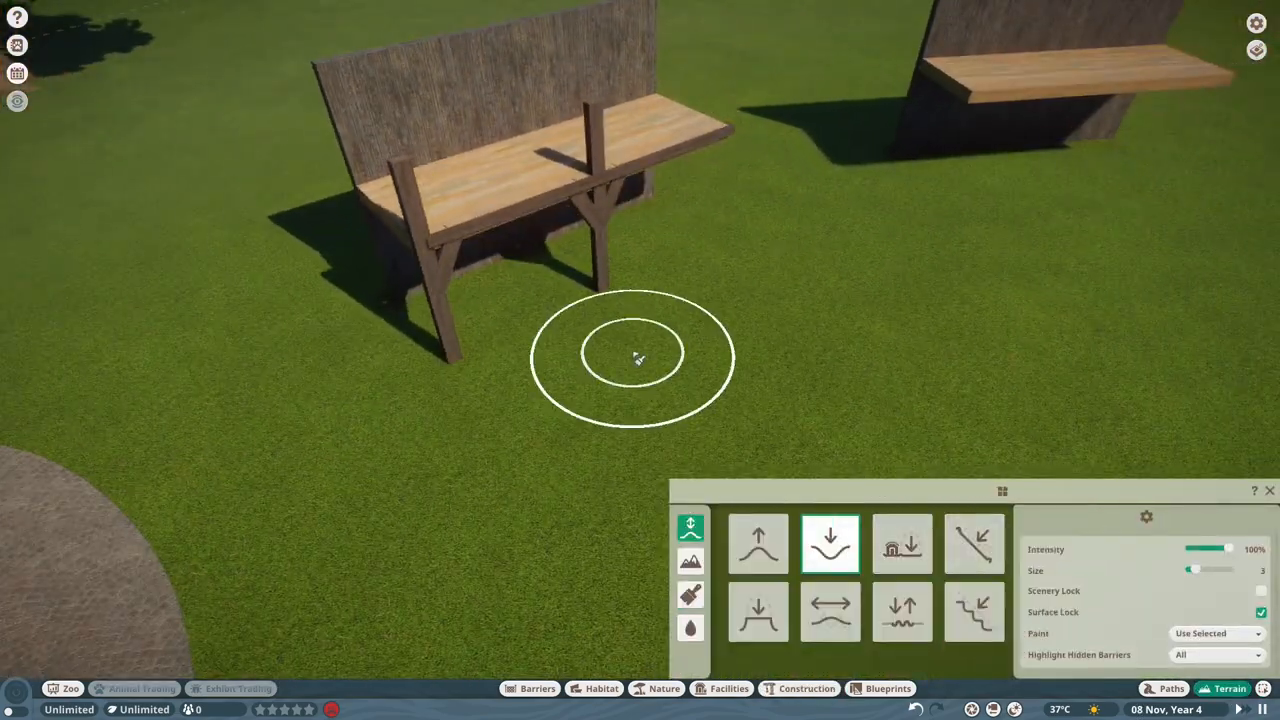
left_click(901, 543)
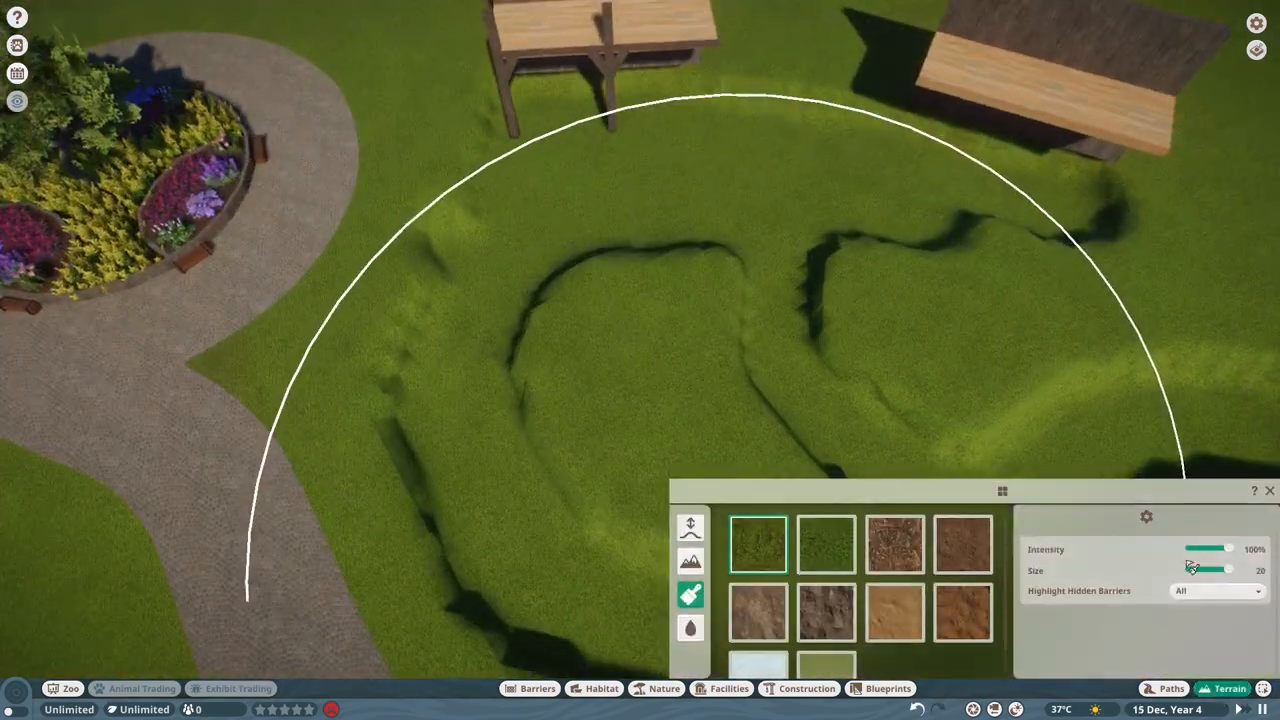
left_click(690, 528)
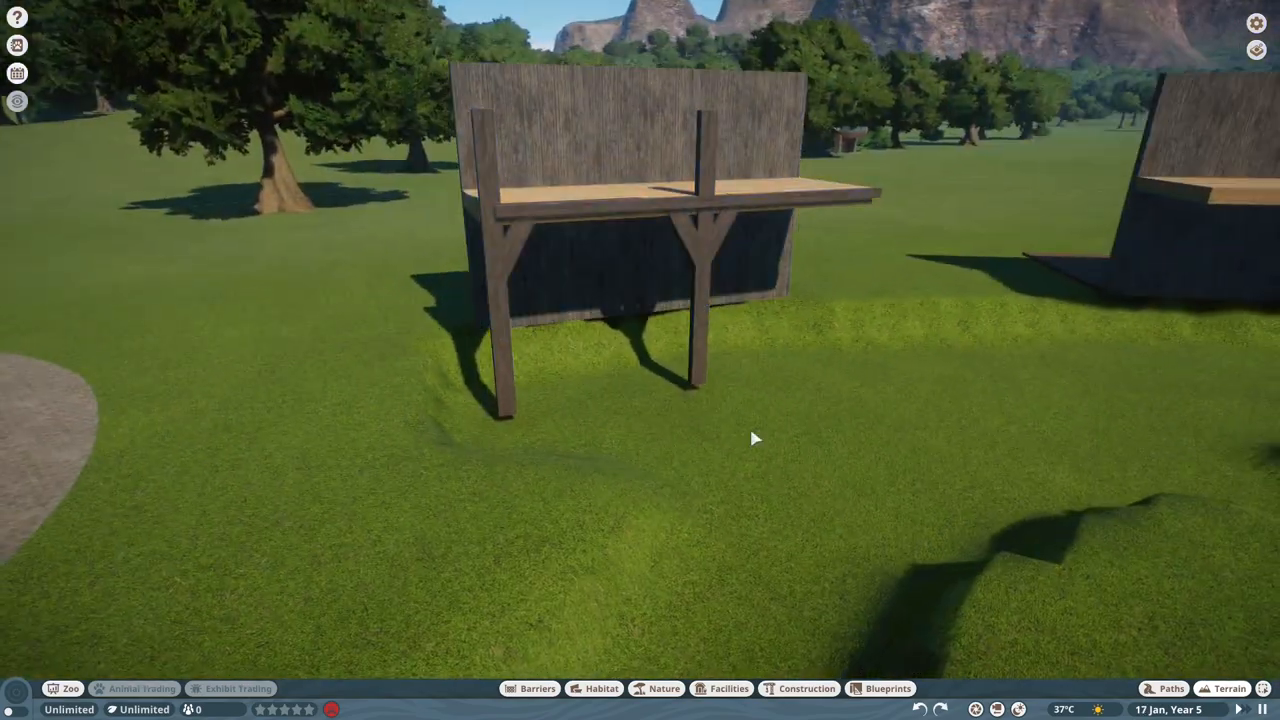
- Add a third braced post and top frame beams, merging them into the stall's group
left_click(806, 688)
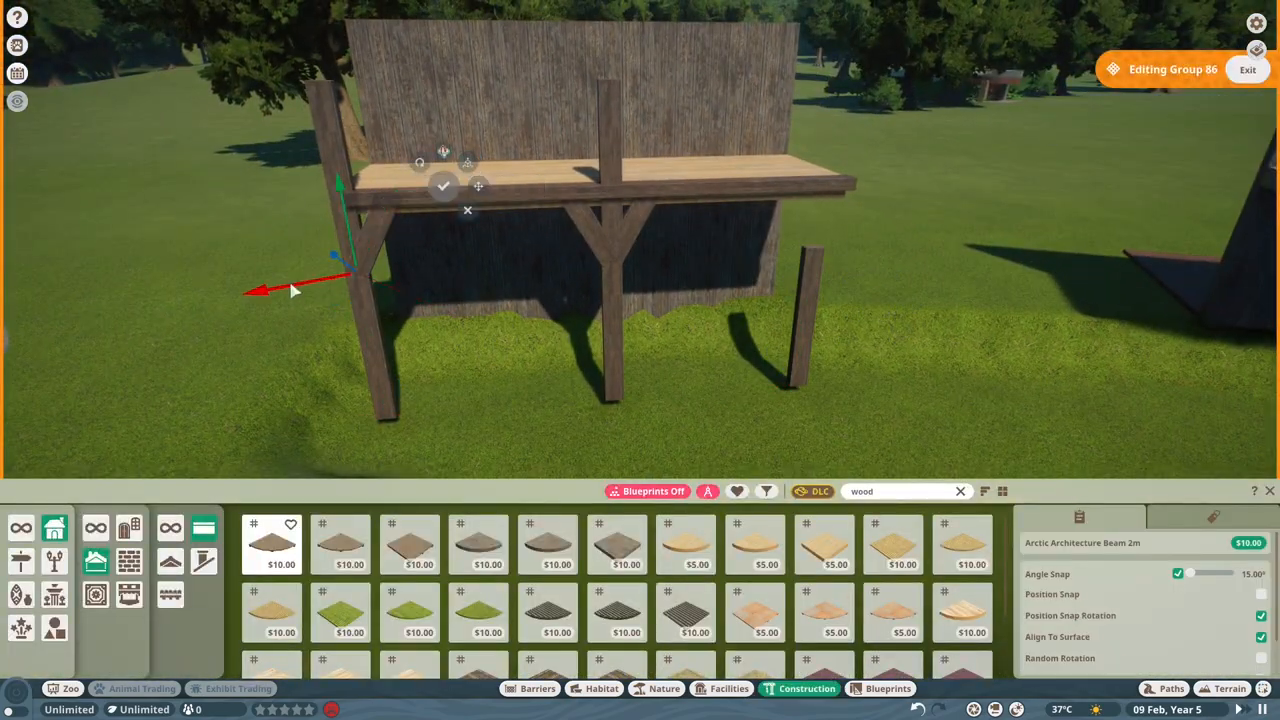
left_click(1247, 69)
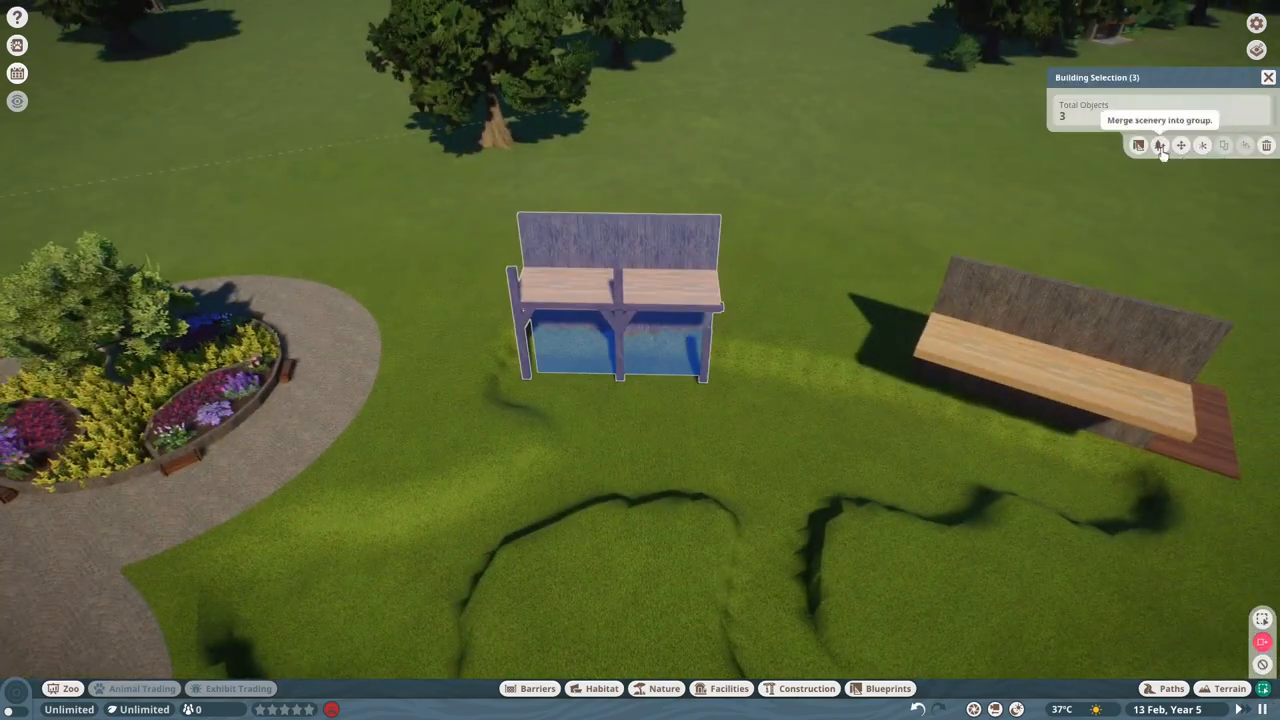
left_click(1159, 145)
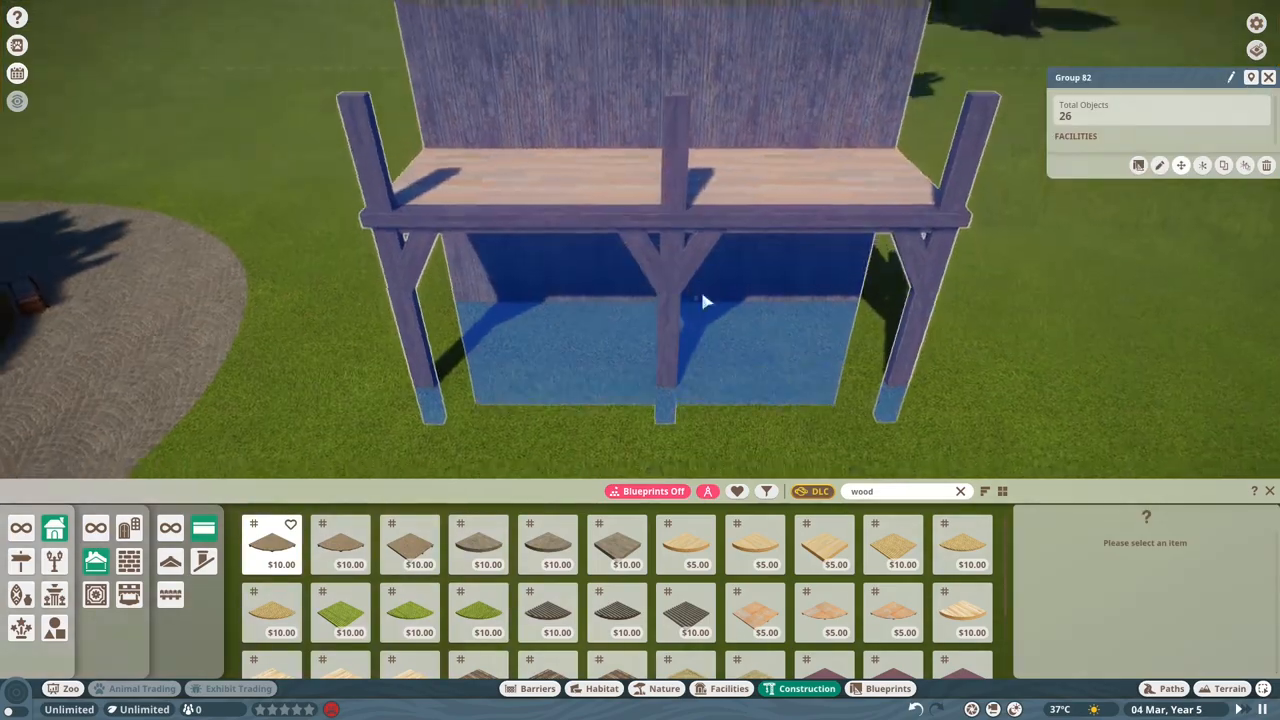
left_click(1138, 165)
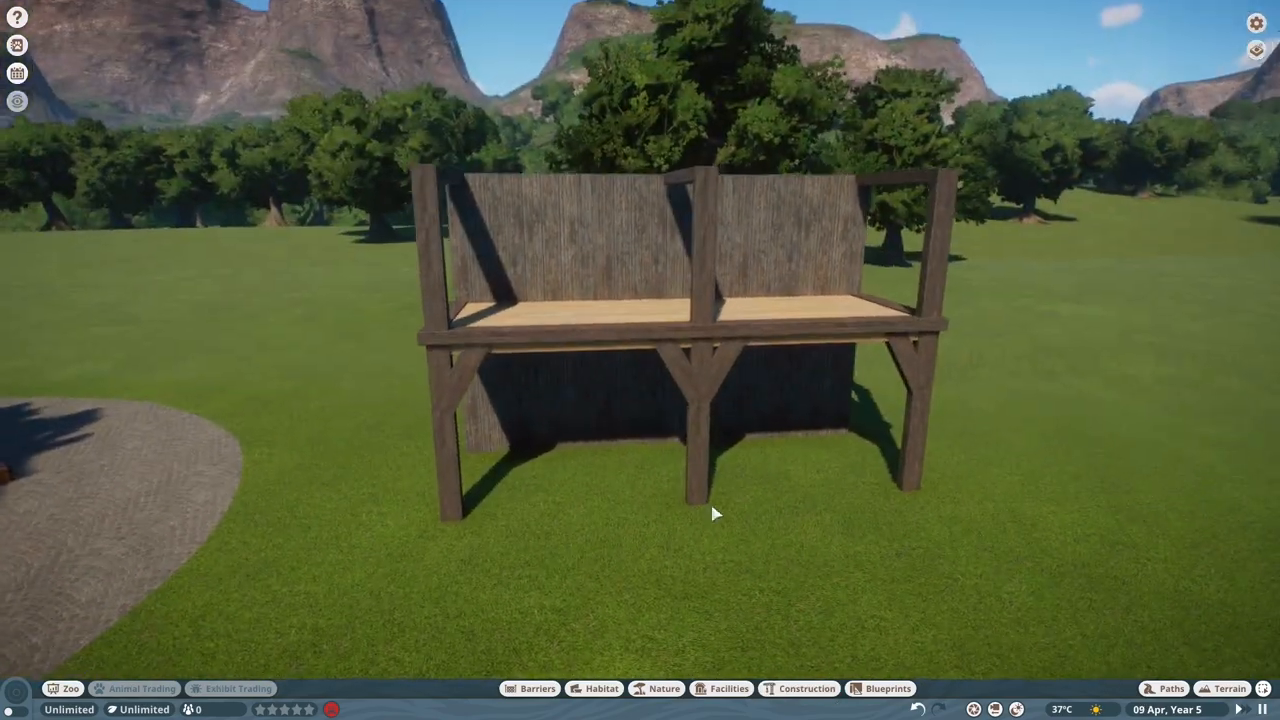
- Place both Slate Roof 4m slopes over the frame with Add To Building enabled
left_click(807, 688)
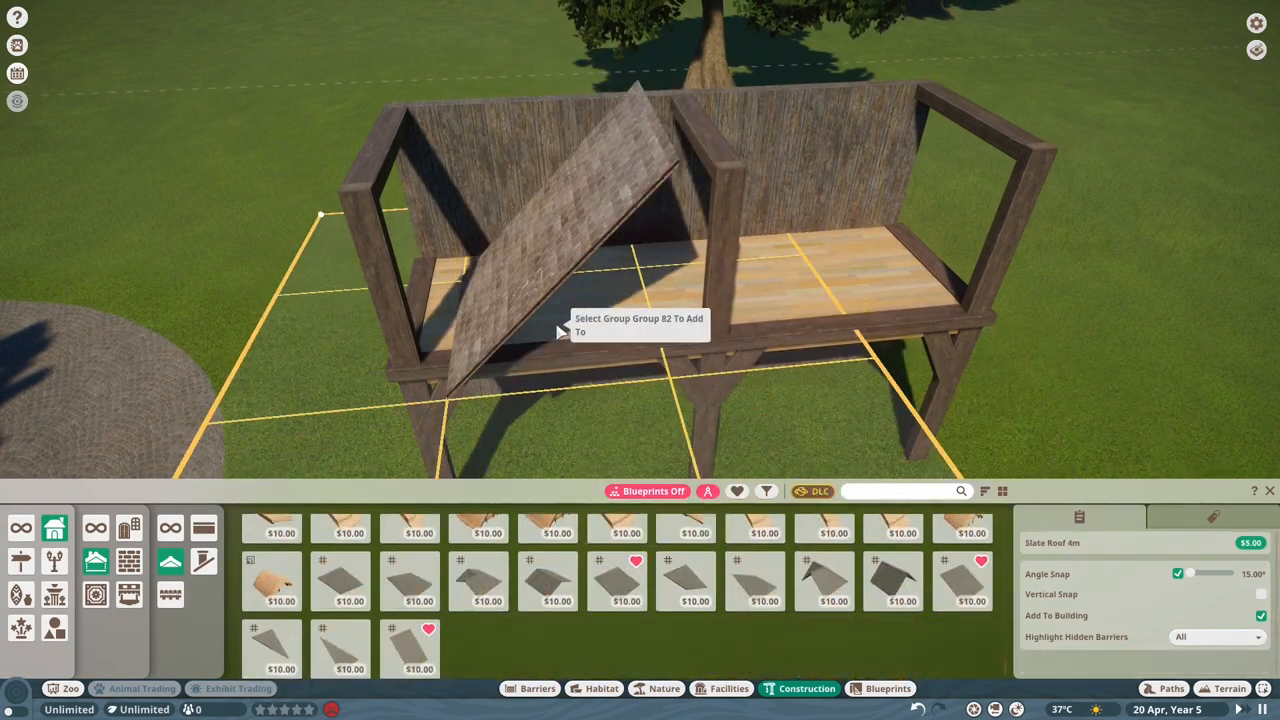
left_click(560, 330)
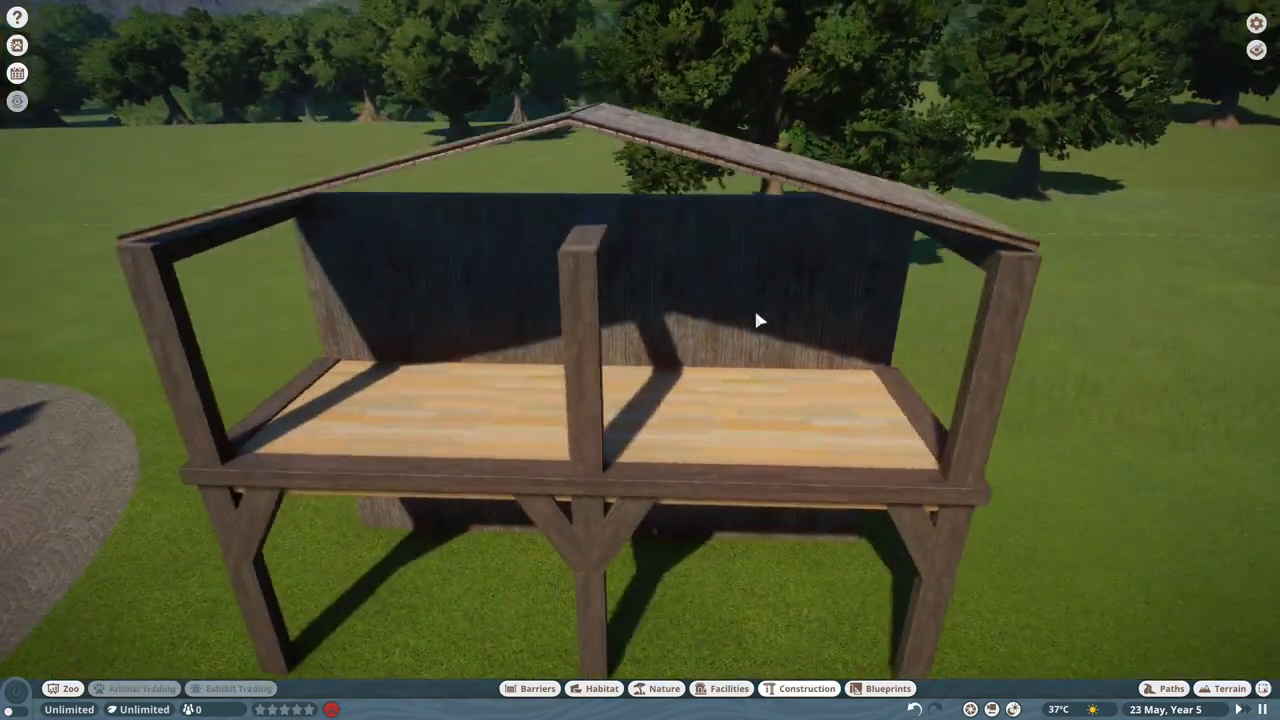
left_click(806, 688)
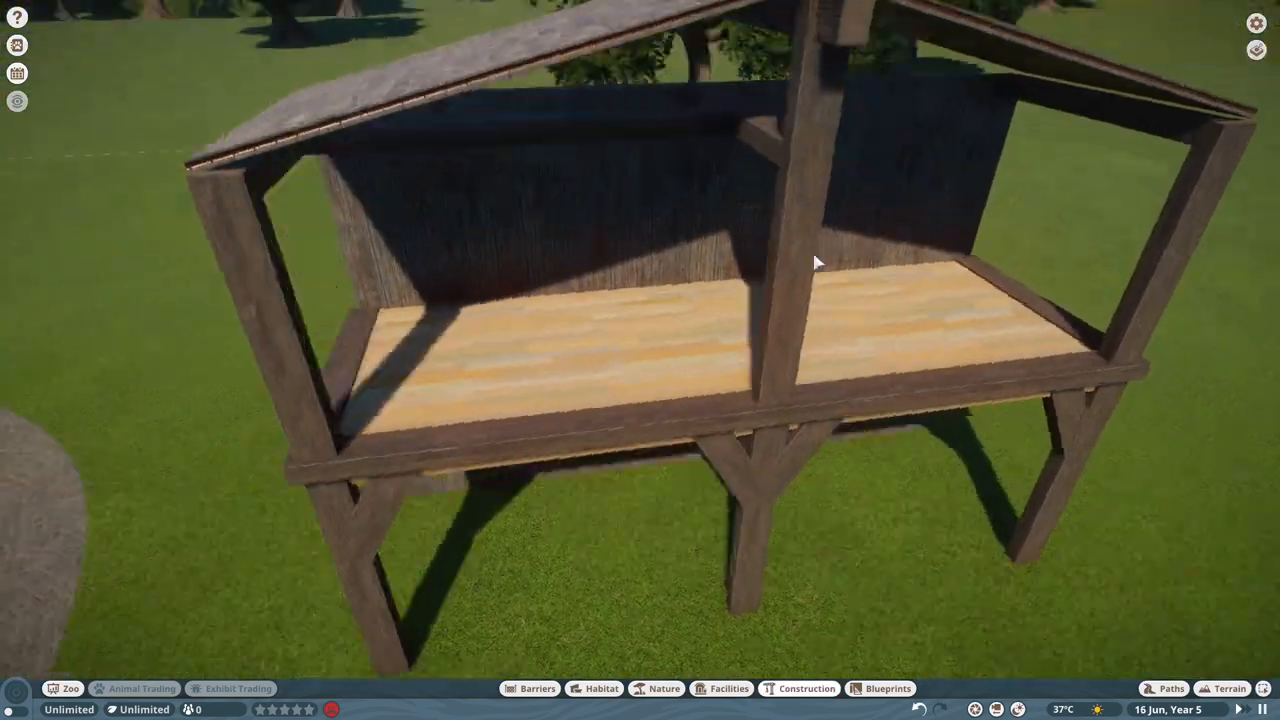
left_click(806, 688)
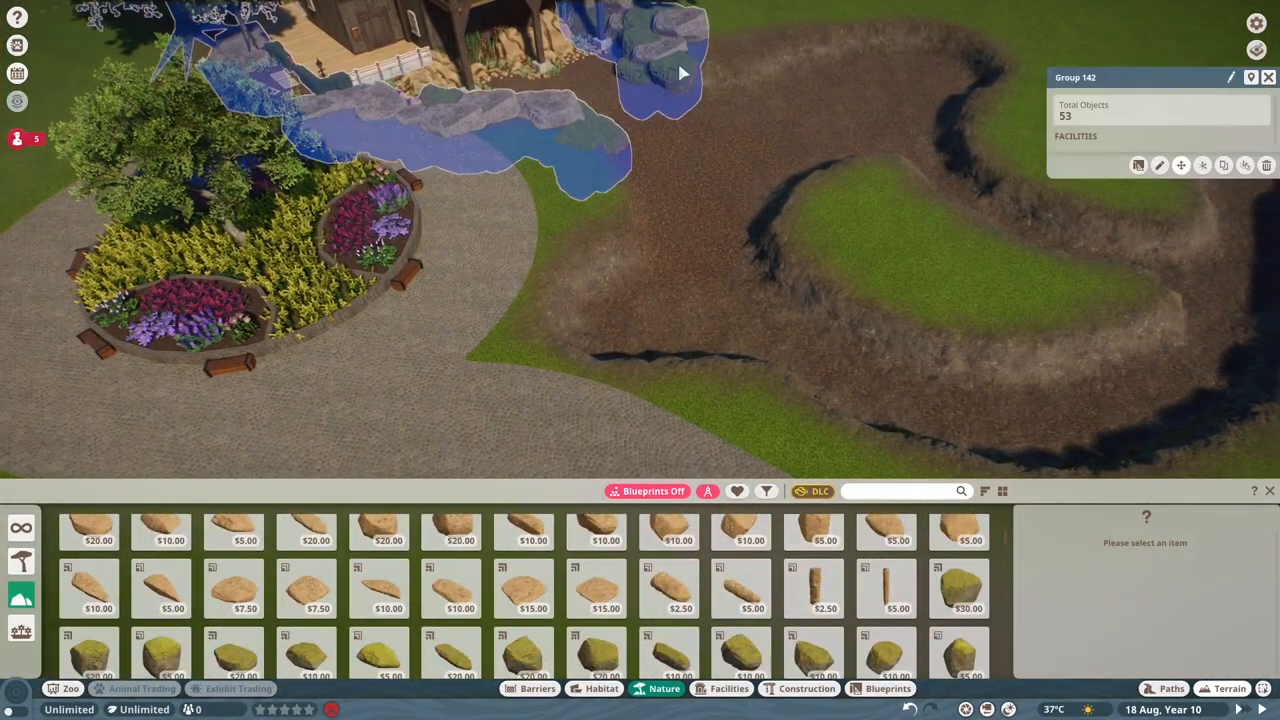
- Paint dirt into the pond hollow around the island and set large boulders by the house
left_click(1159, 164)
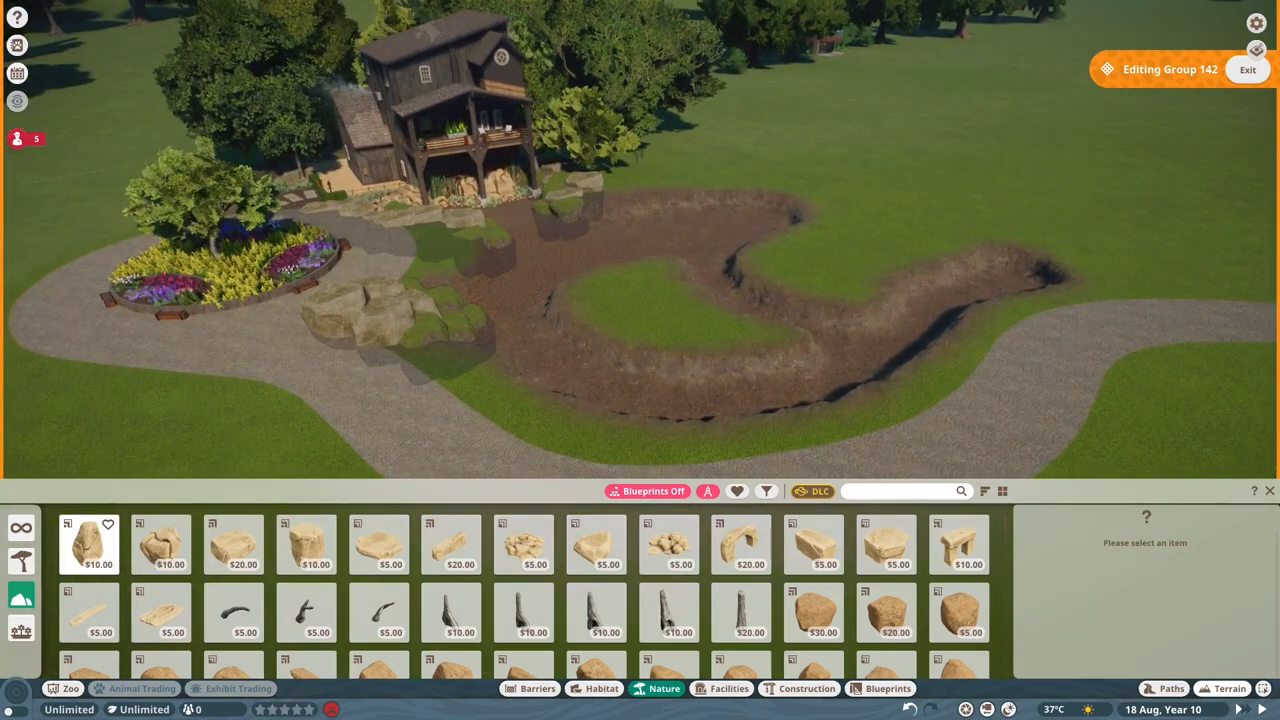
left_click(1229, 688)
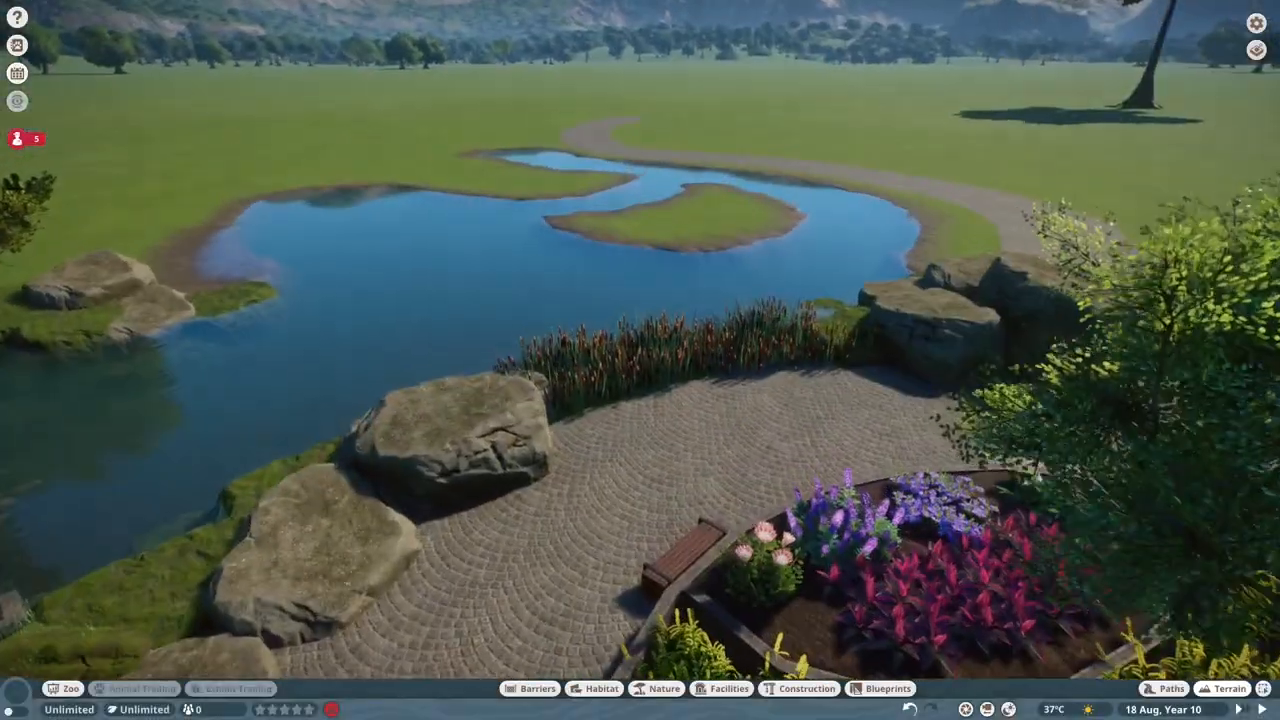
- Position Arctic Architecture Beam 2m posts among the reeds along the paved shore
left_click(663, 688)
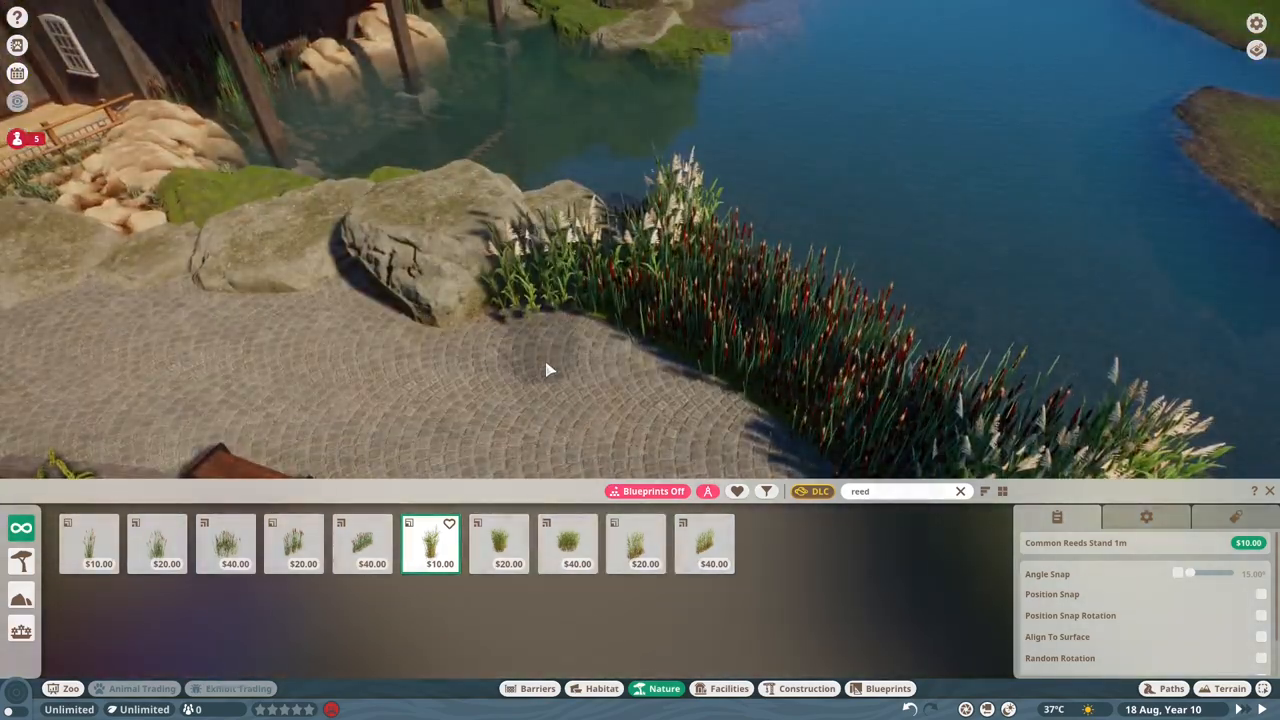
left_click(959, 491)
type("r")
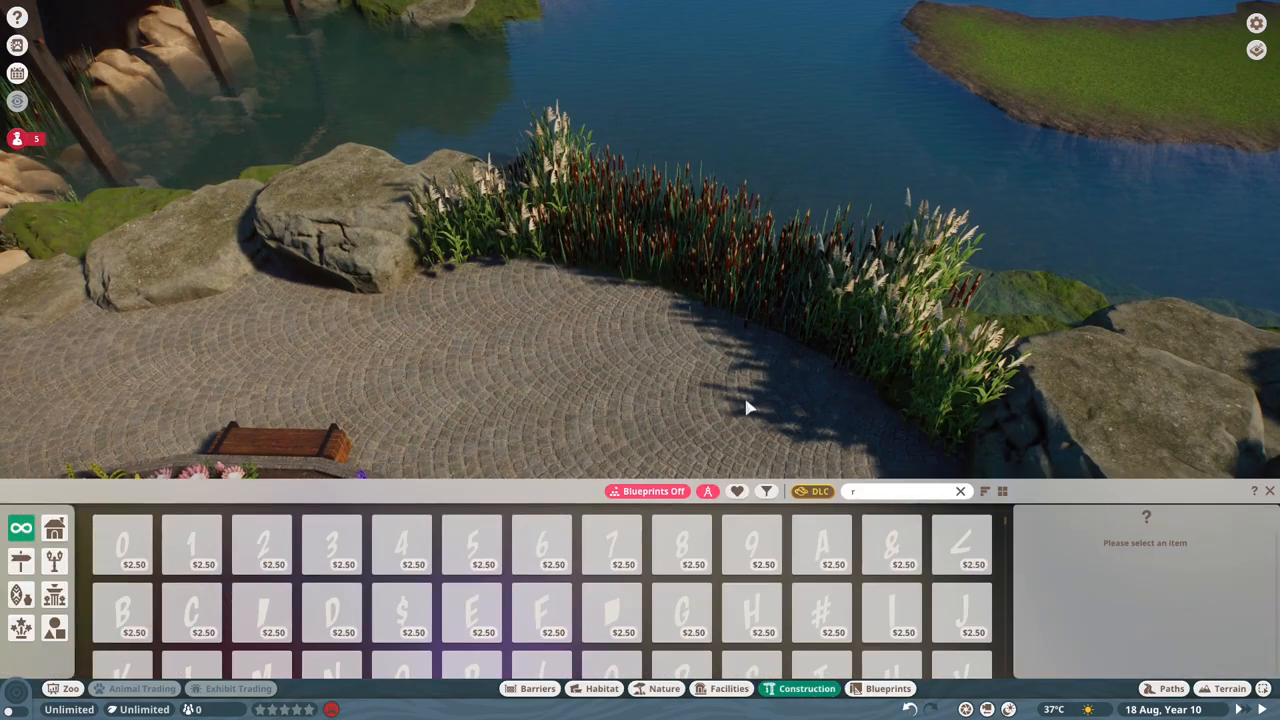
left_click(887, 688)
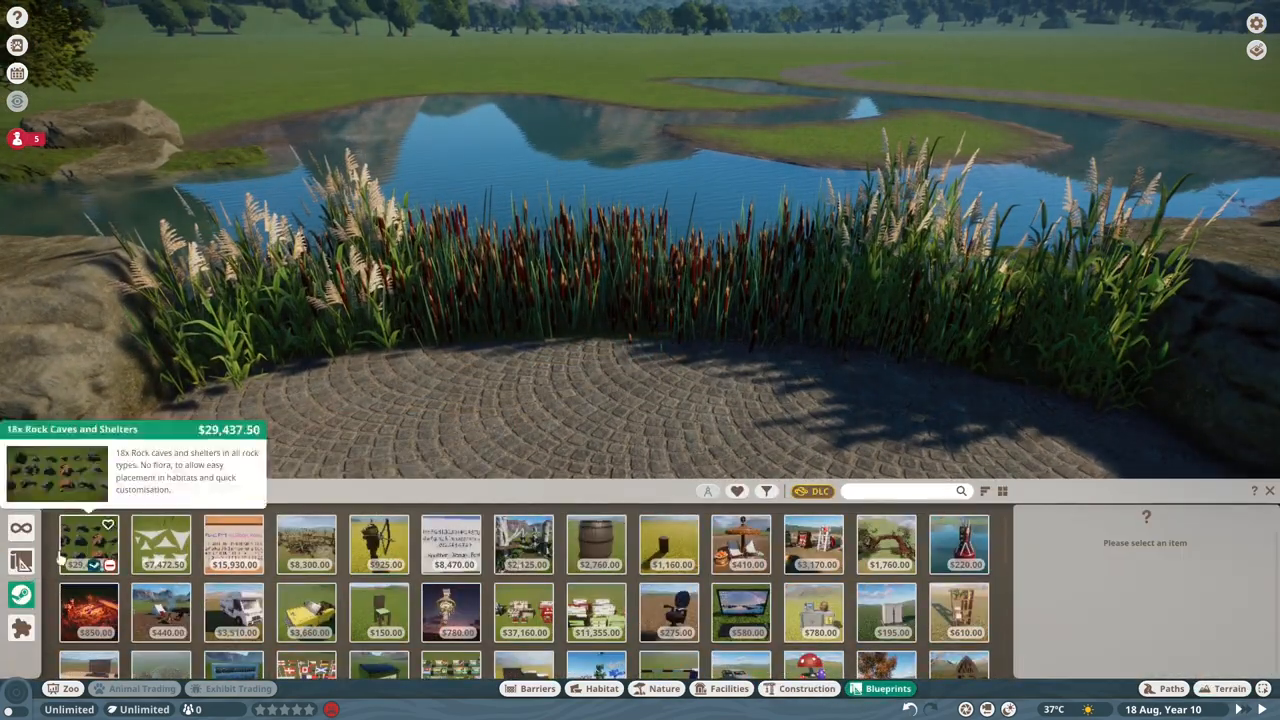
left_click(806, 688)
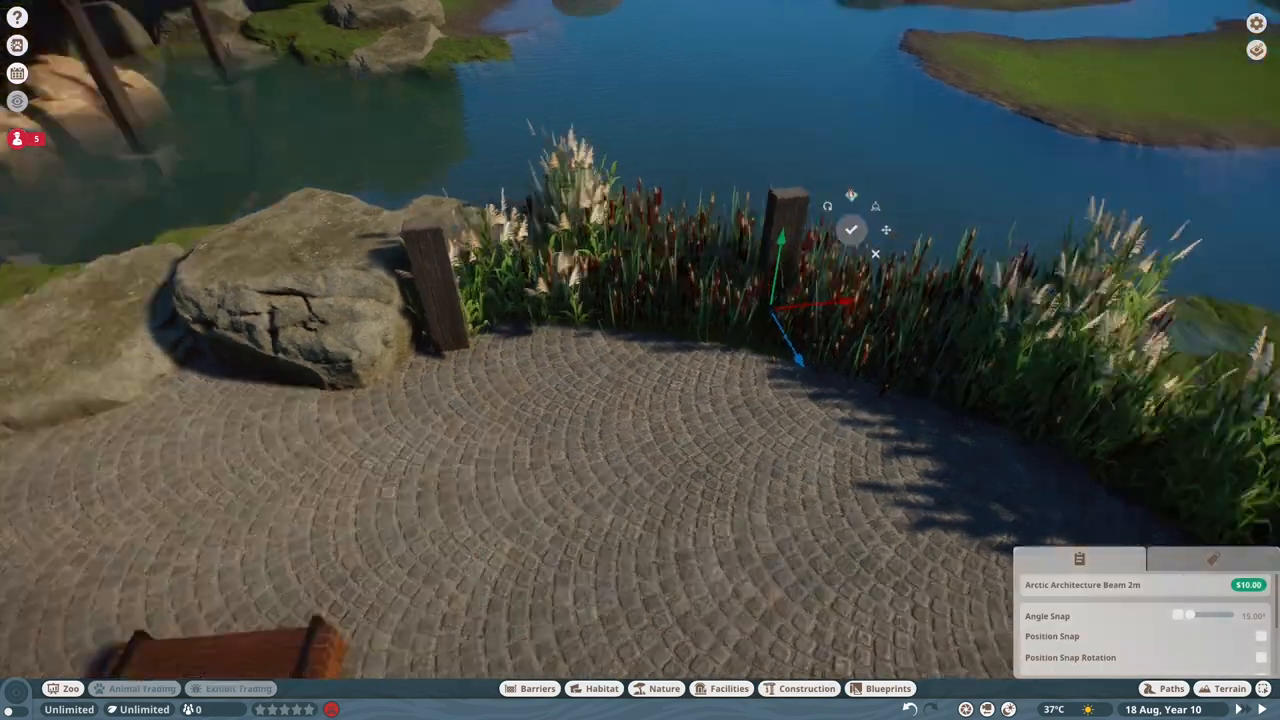
left_click(806, 688)
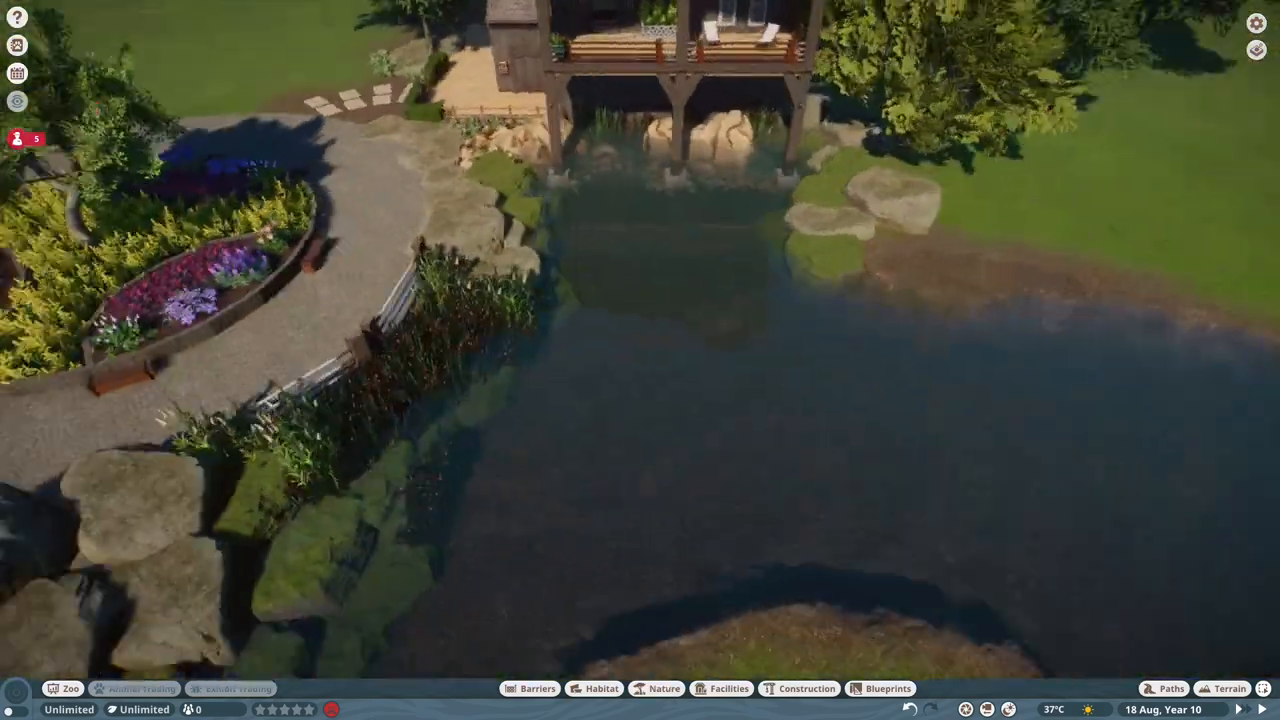
- In Group 142, sink the island below water, paint it dirt, and choose Cypress Tree 03
left_click(664, 688)
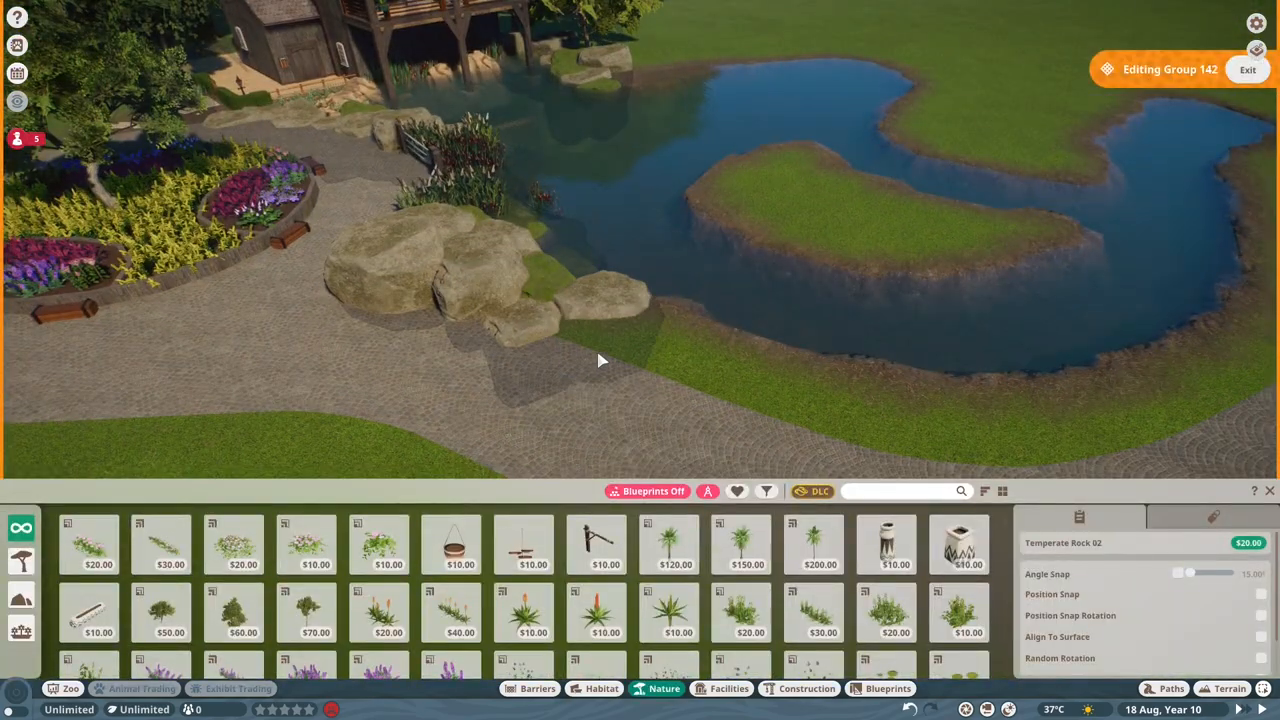
left_click(820, 350)
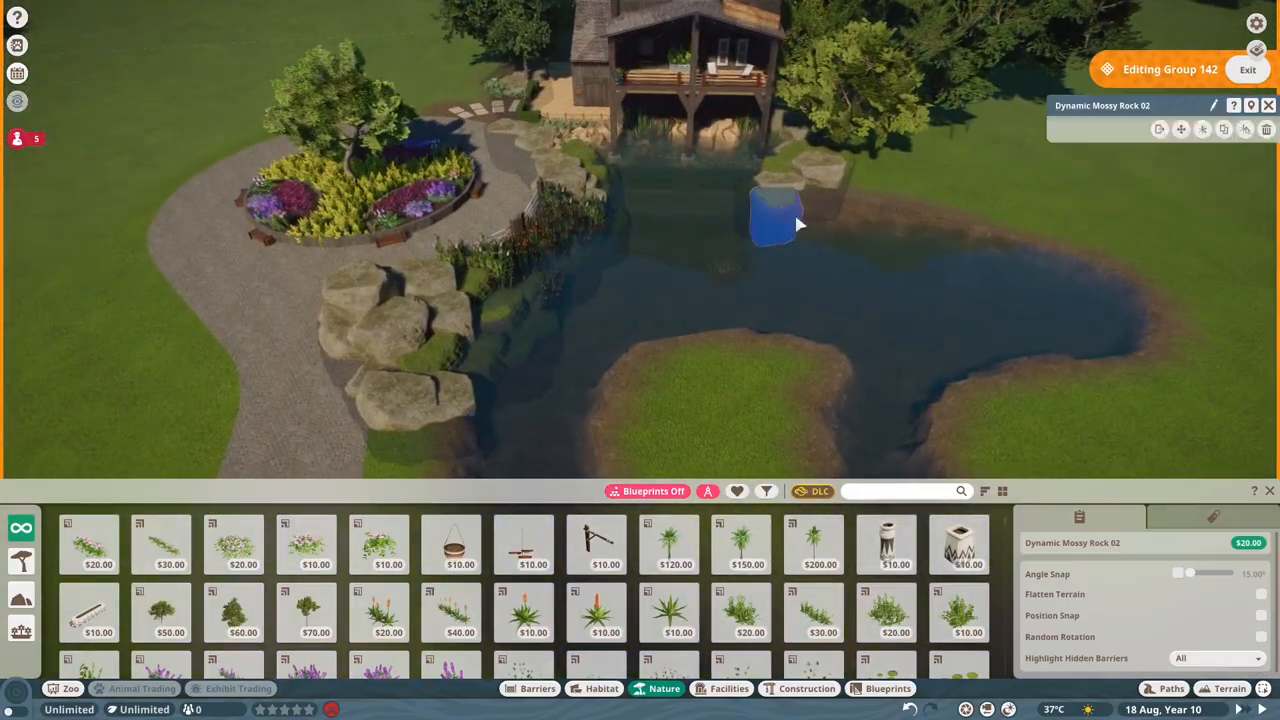
left_click(1232, 688)
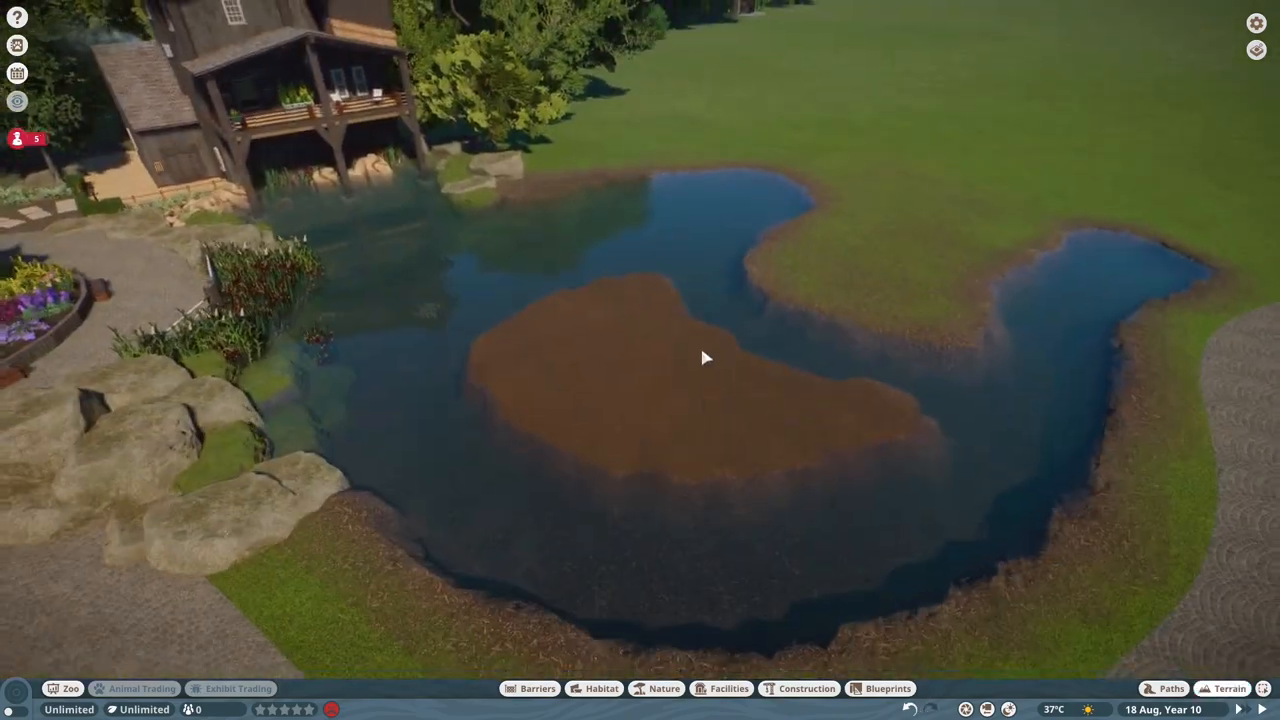
left_click(664, 688)
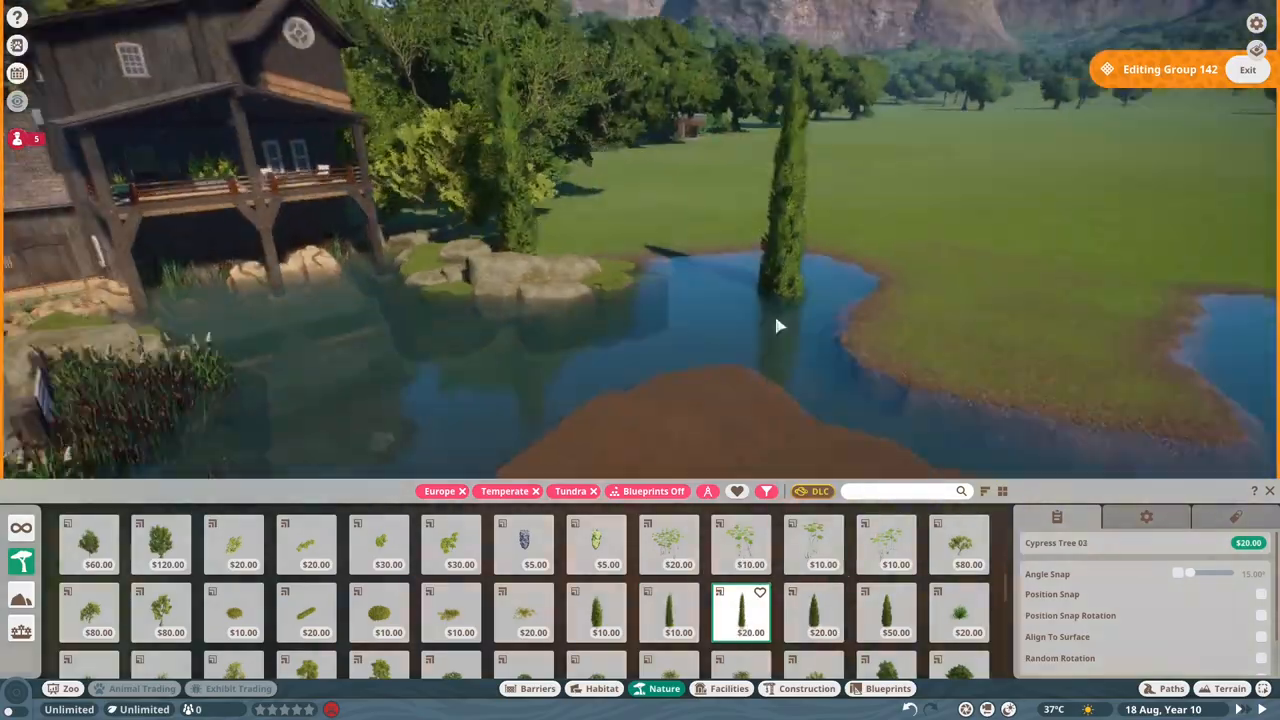
- Plant the cypress on the mound and lay Temperate Rock 02 slabs across it and the shallows
left_click(823, 612)
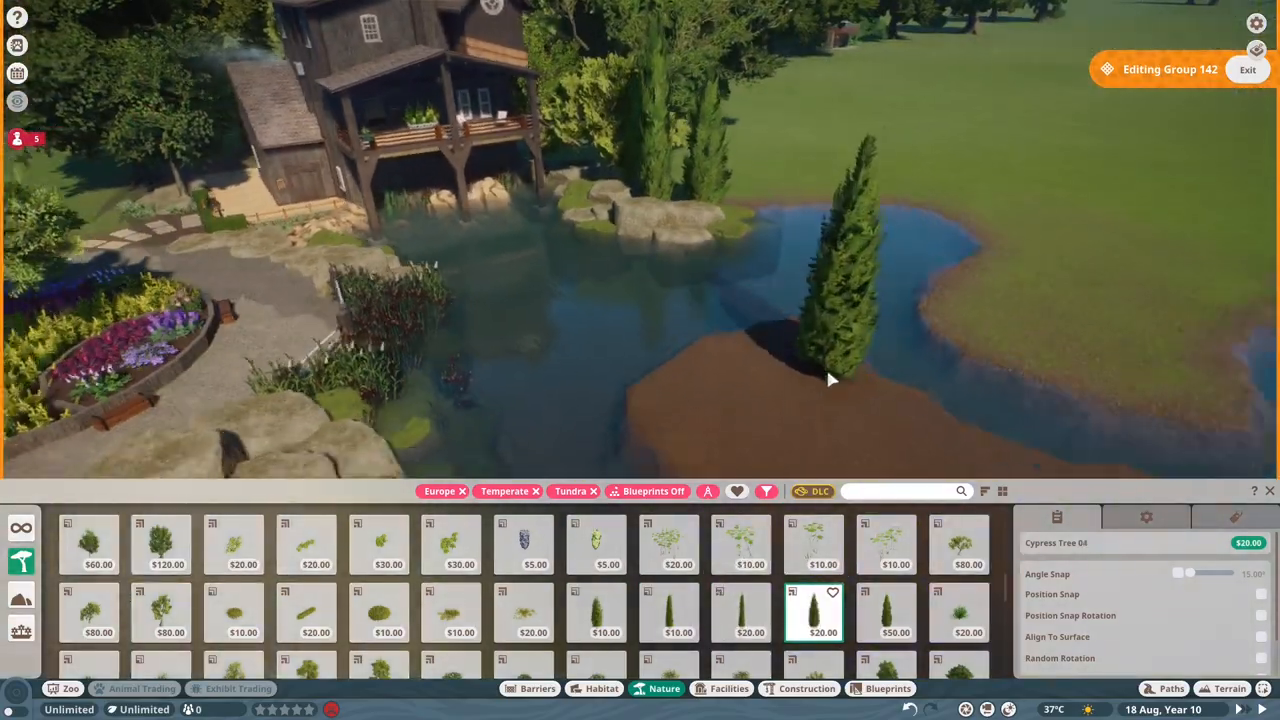
left_click(958, 545)
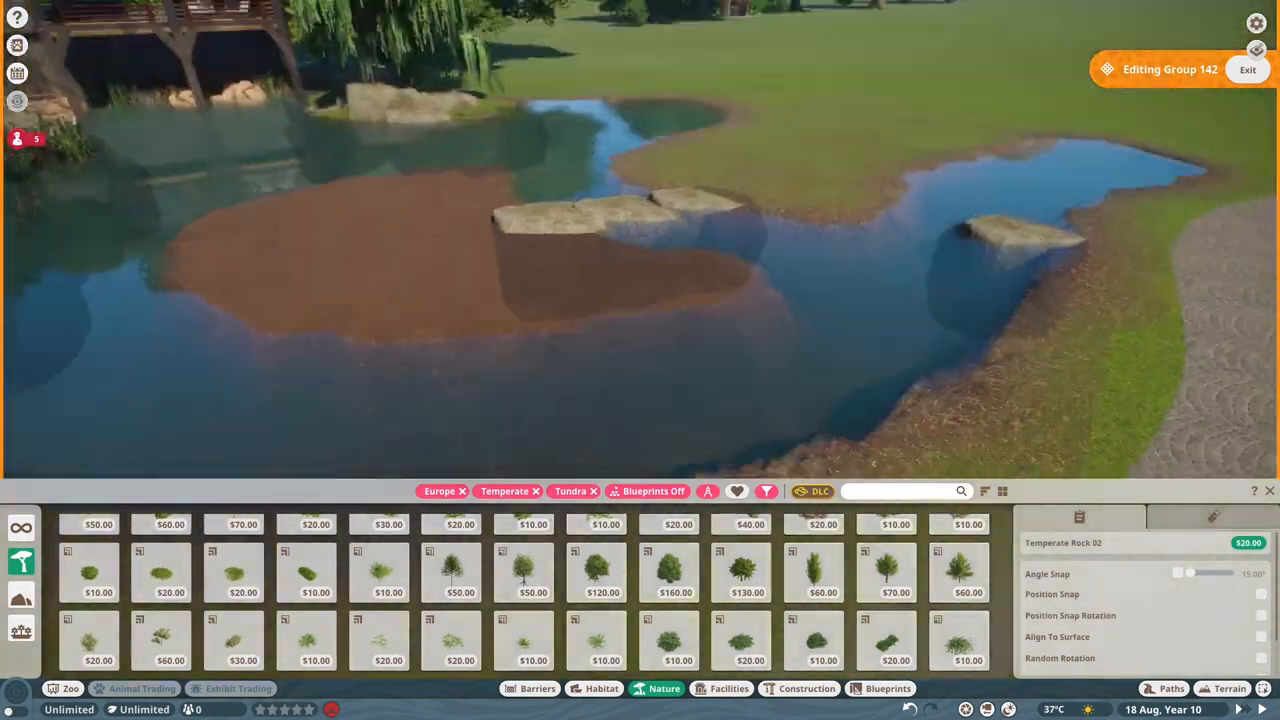
- Place and scale Dynamic Mossy Rock 02 copies over the dirt mound into a green islet
left_click(765, 491)
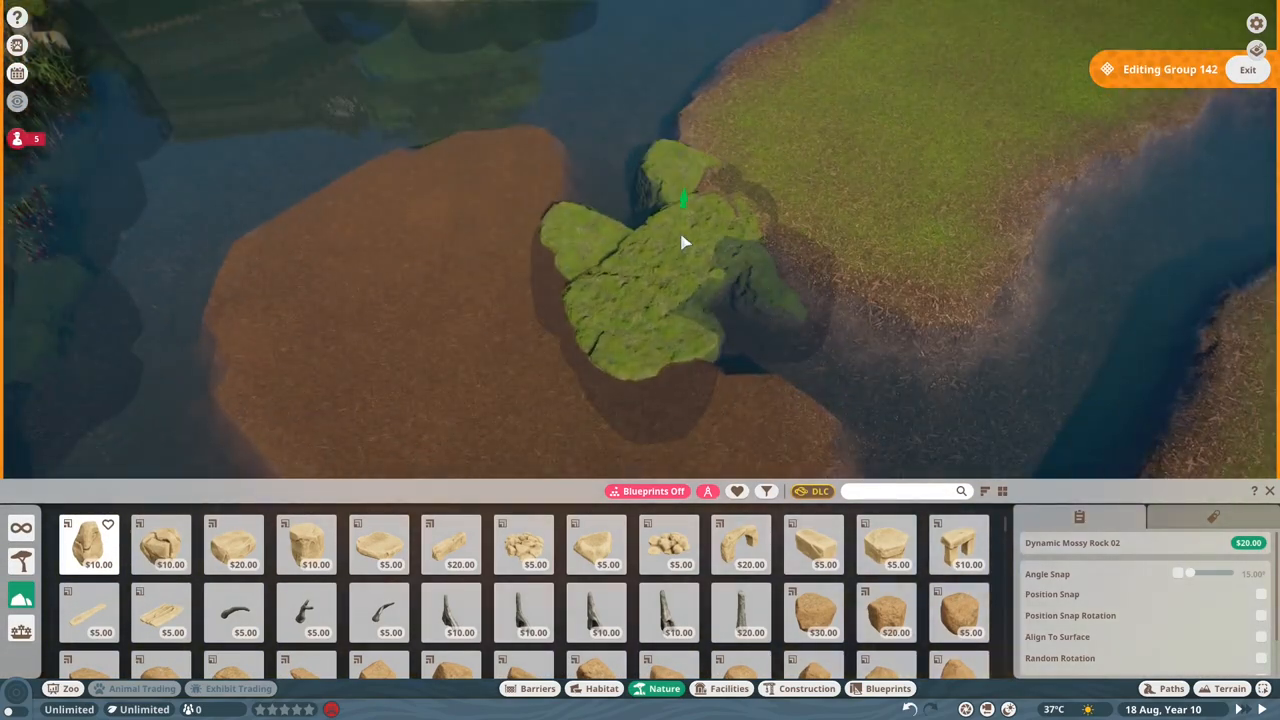
left_click(1247, 69)
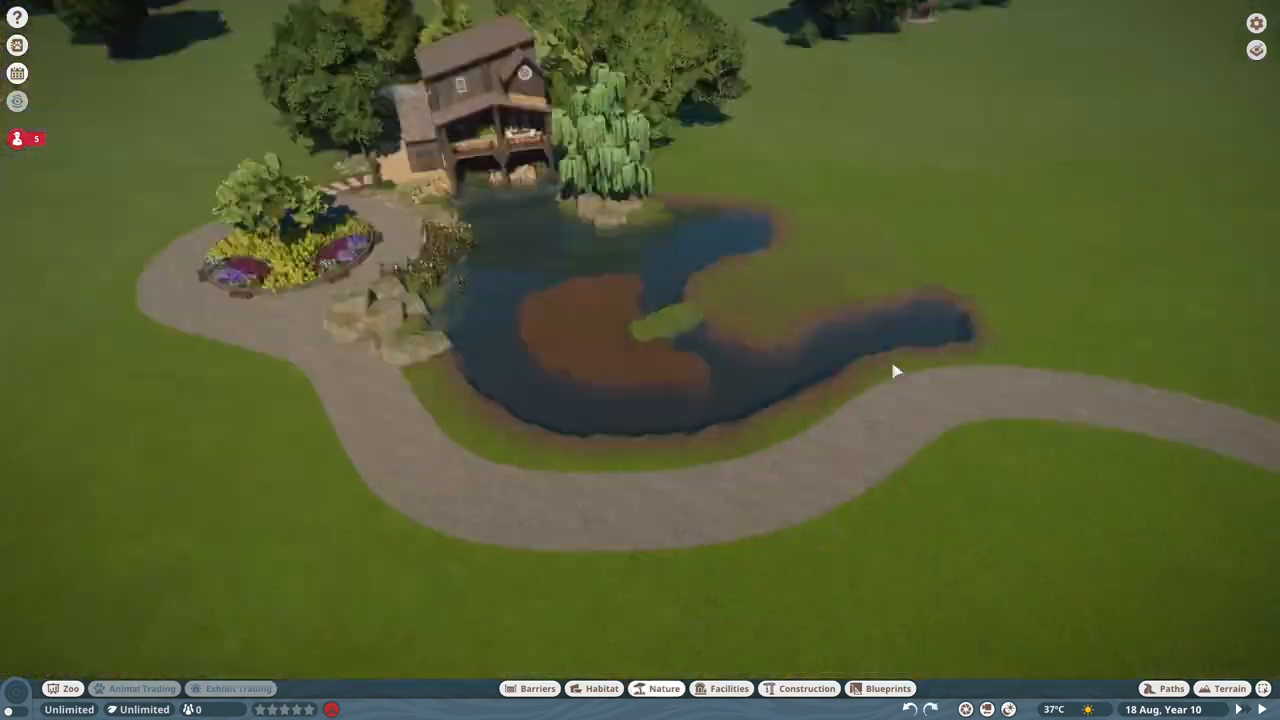
left_click(1229, 688)
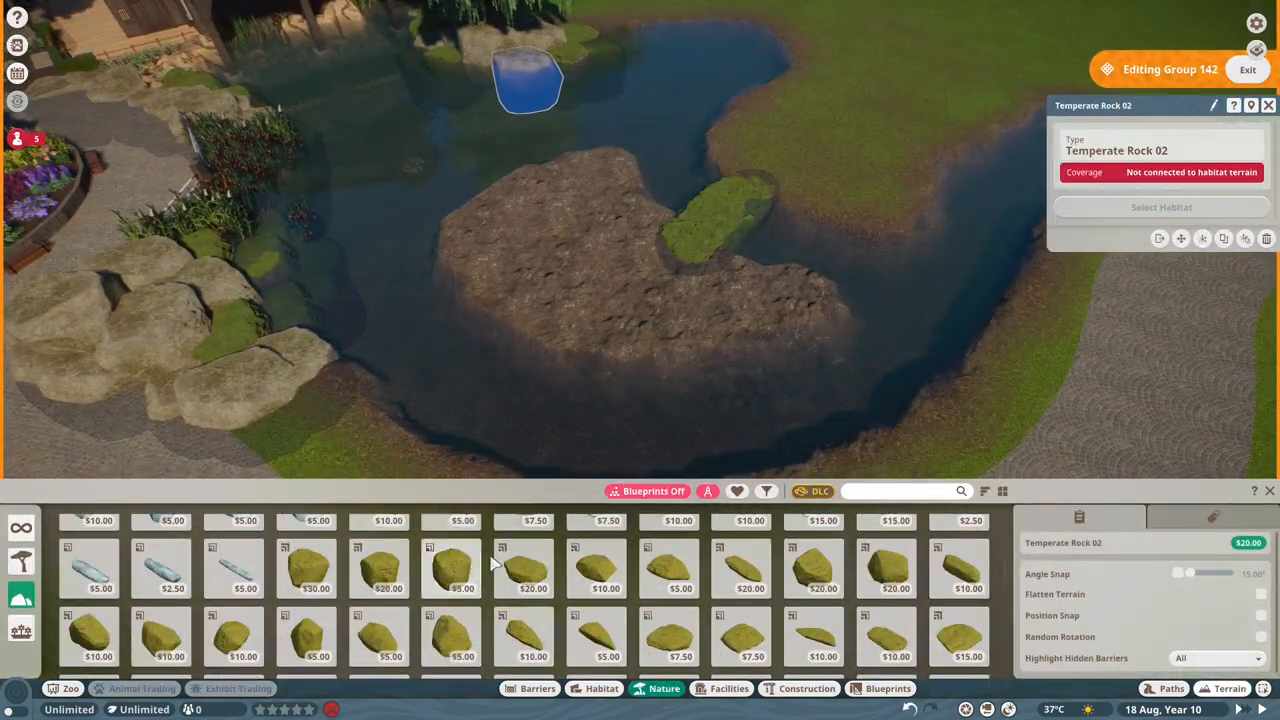
left_click(306, 568)
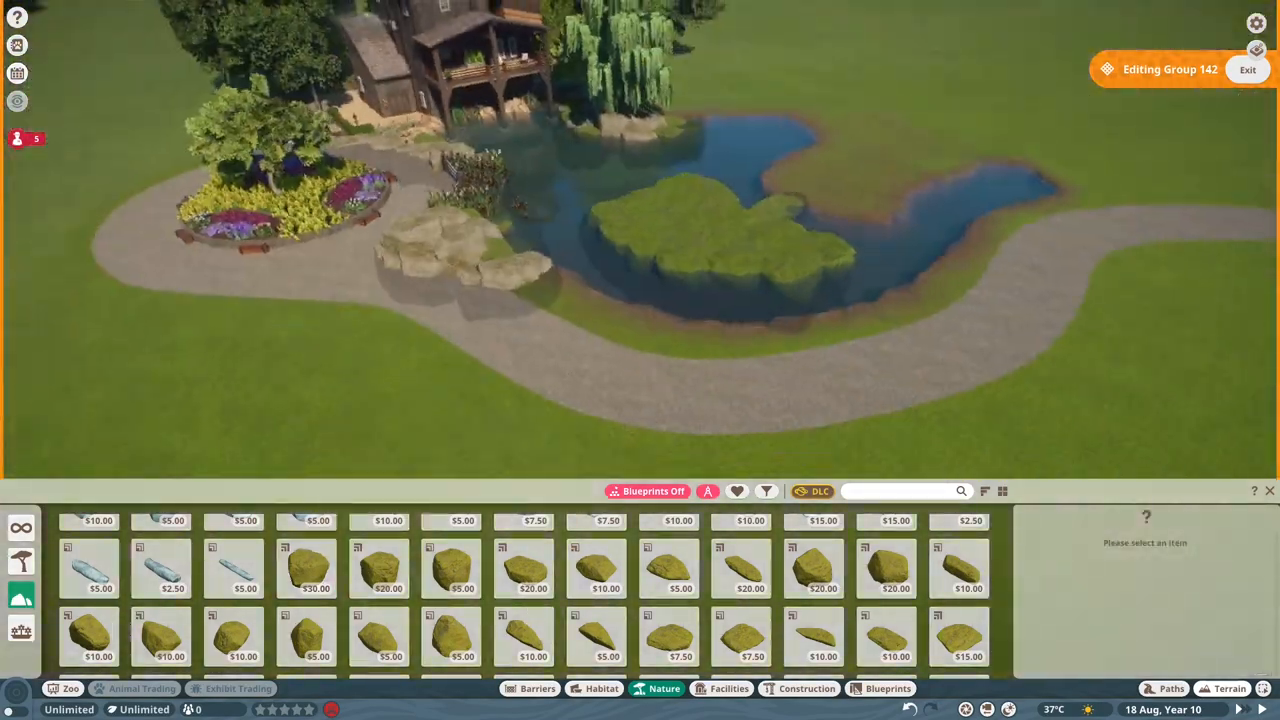
- Search 'moss', pick a mossy rock, and set a moss patch on the island
type("moss")
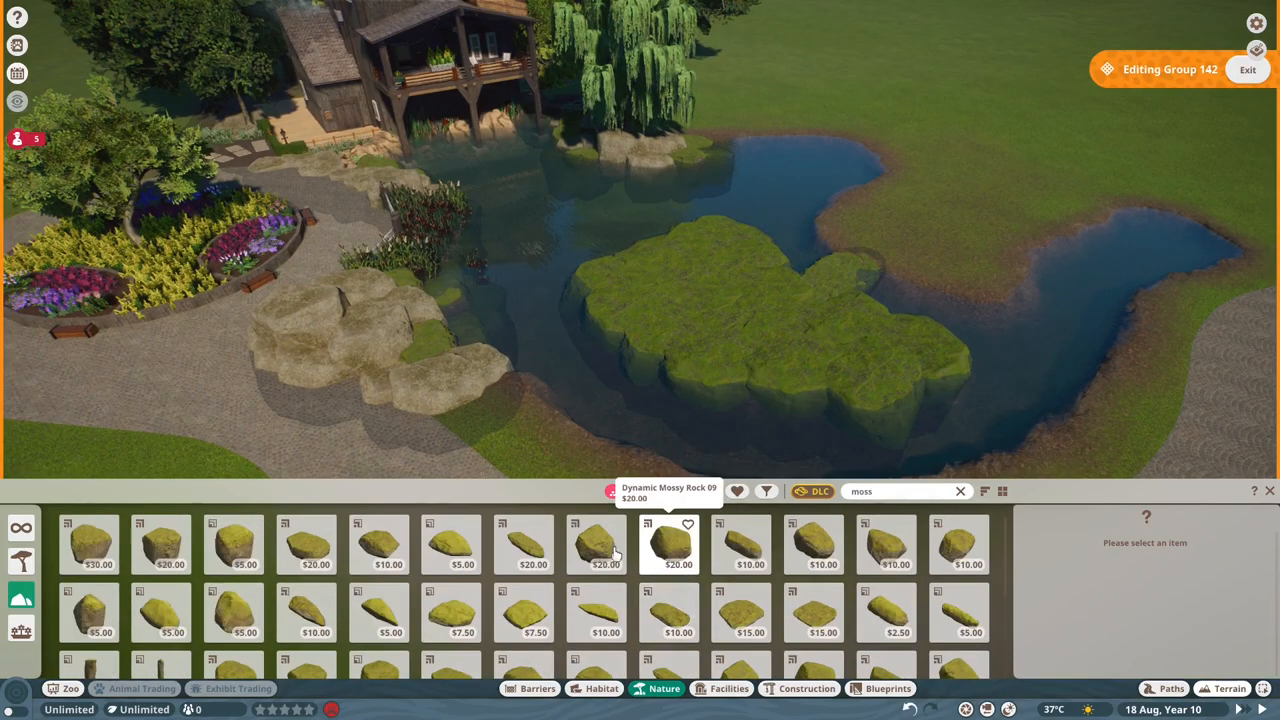
left_click(522, 543)
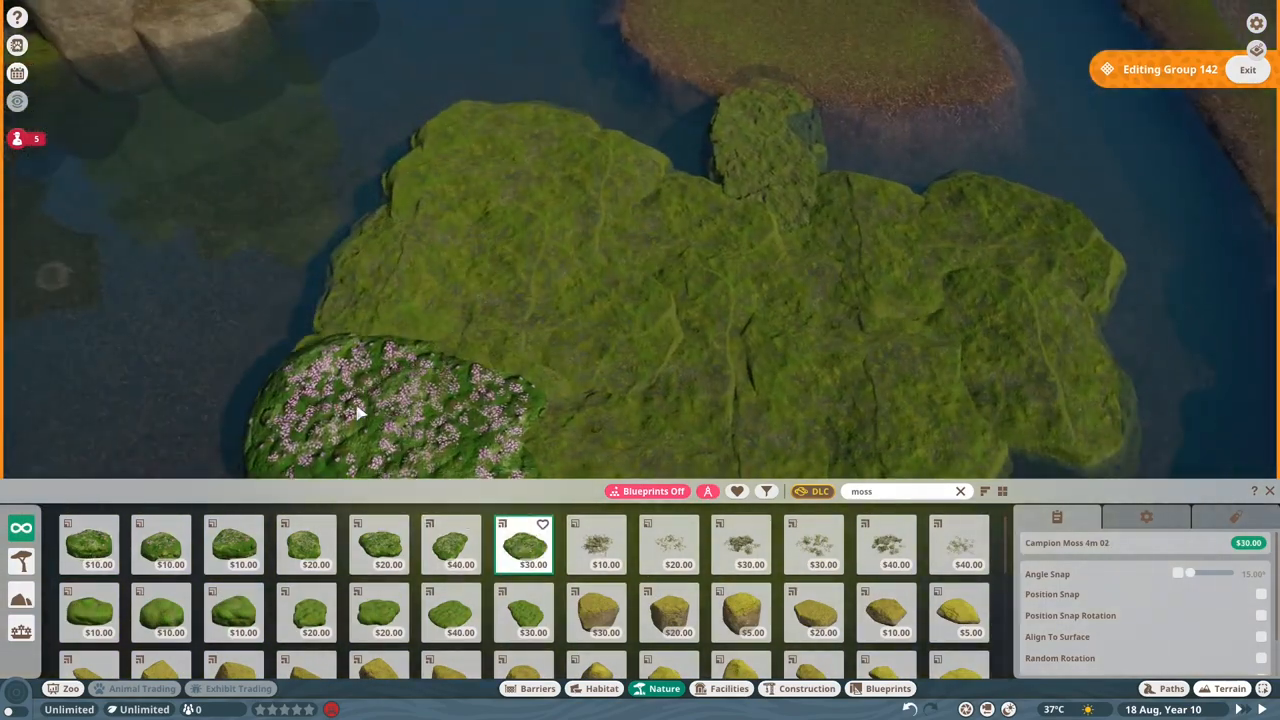
left_click(451, 544)
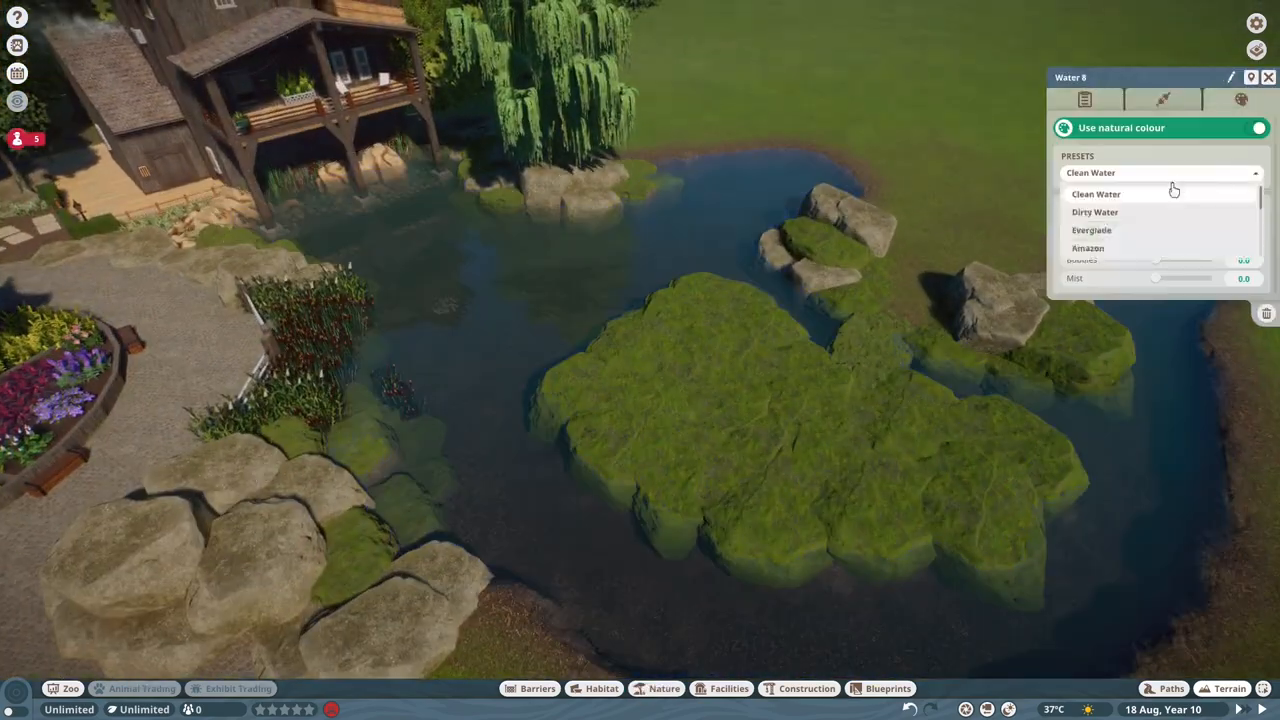
- Apply the Dirty Water preset, lower Bubbles to 0.1, and close the Water panel
left_click(1257, 127)
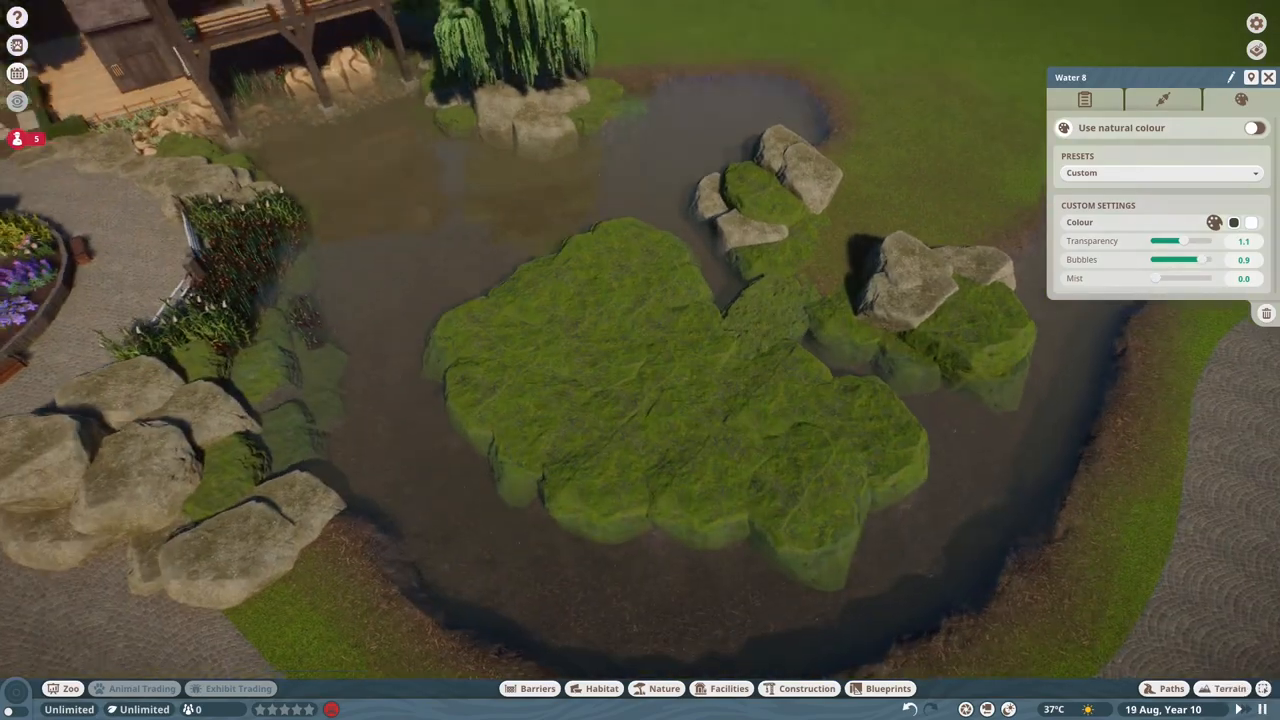
left_click_drag(1155, 278, 1178, 278)
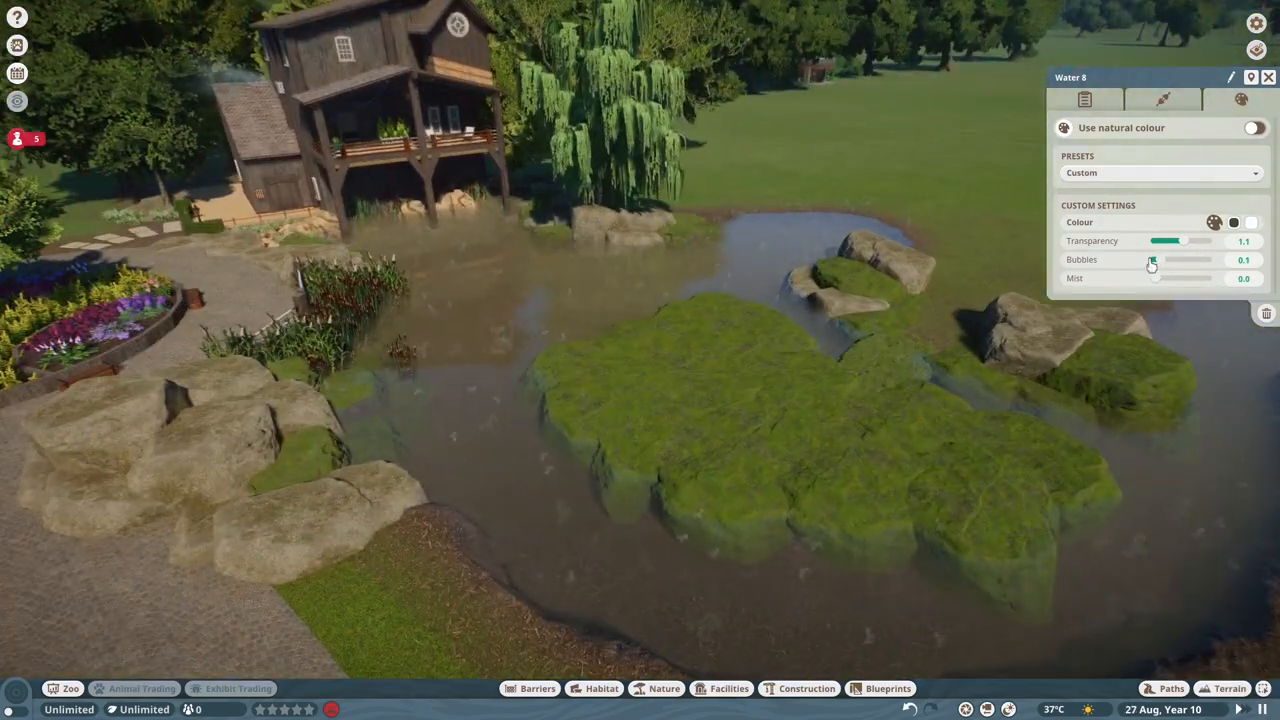
left_click(664, 688)
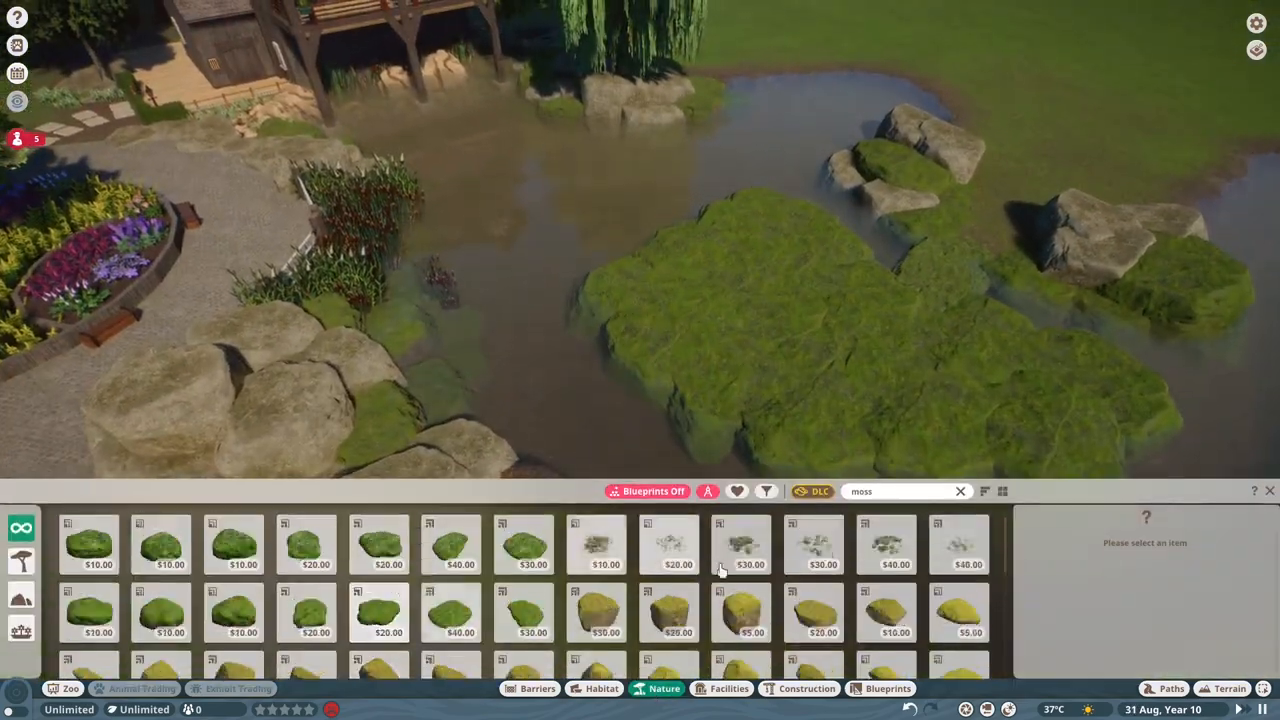
- Place Caribou Moss 2m 02 and Blue Lotus Plant 01 patches on the pond
left_click(740, 545)
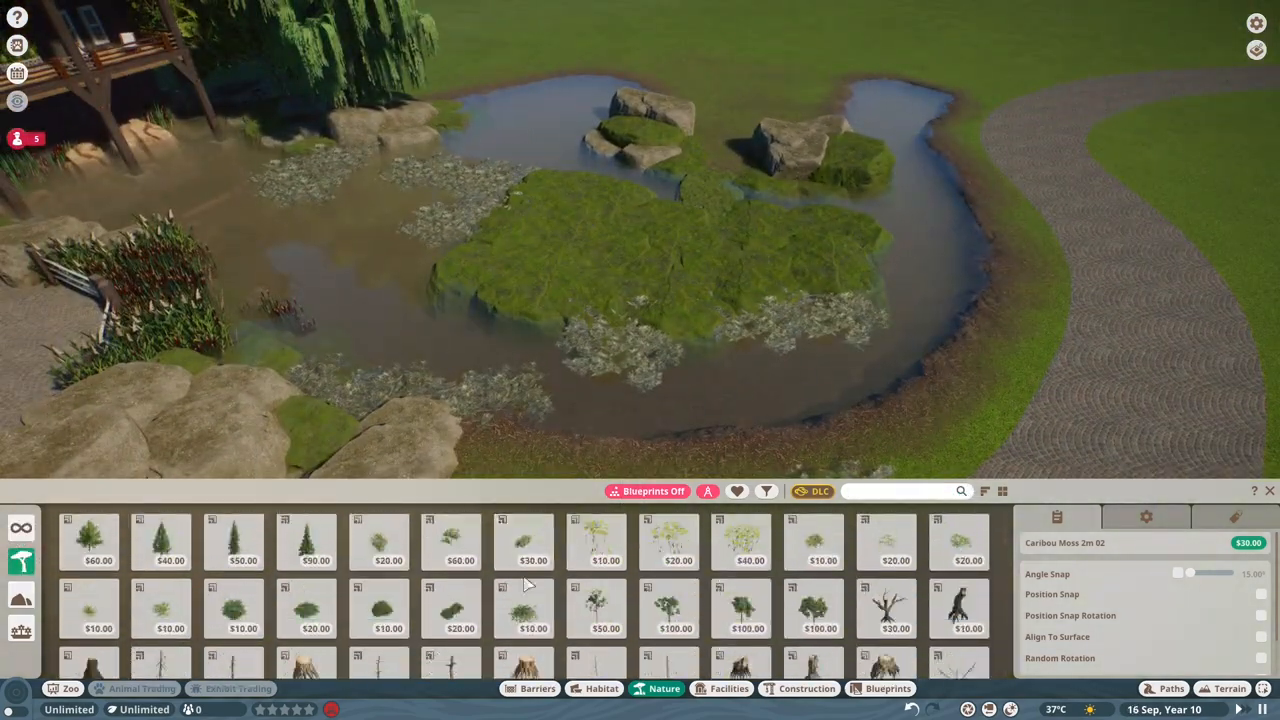
left_click(595, 540)
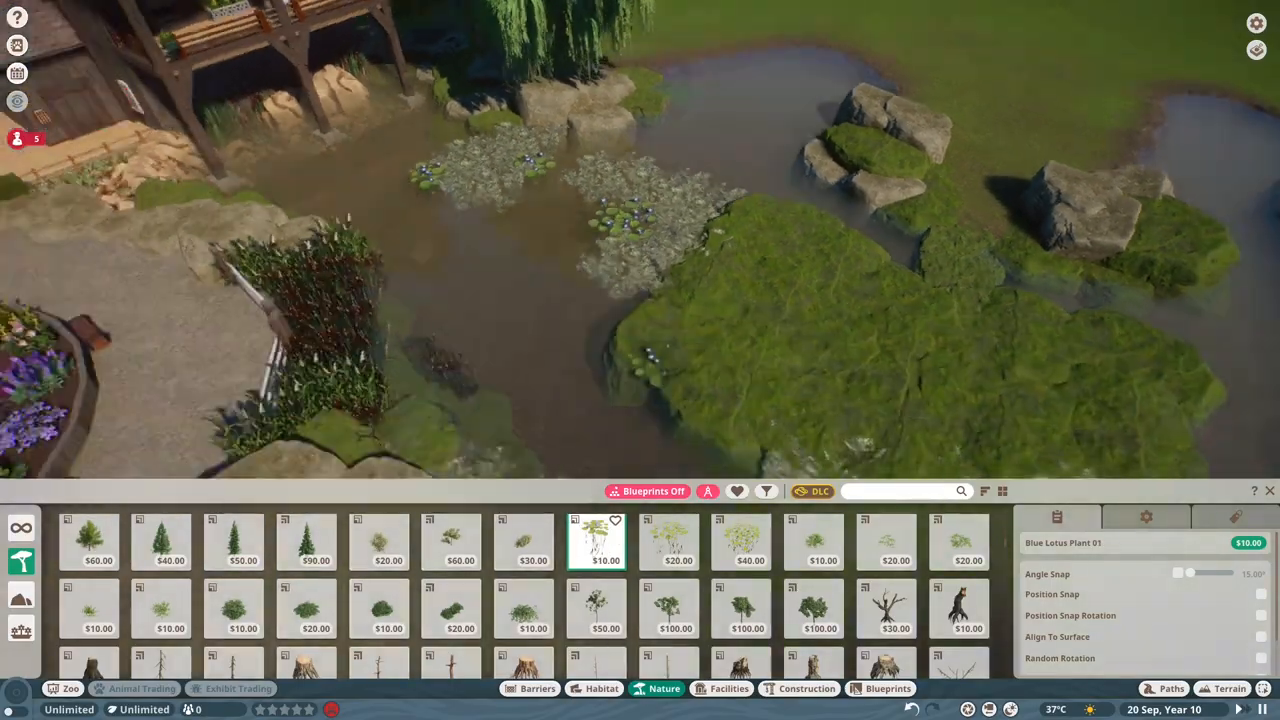
left_click(668, 542)
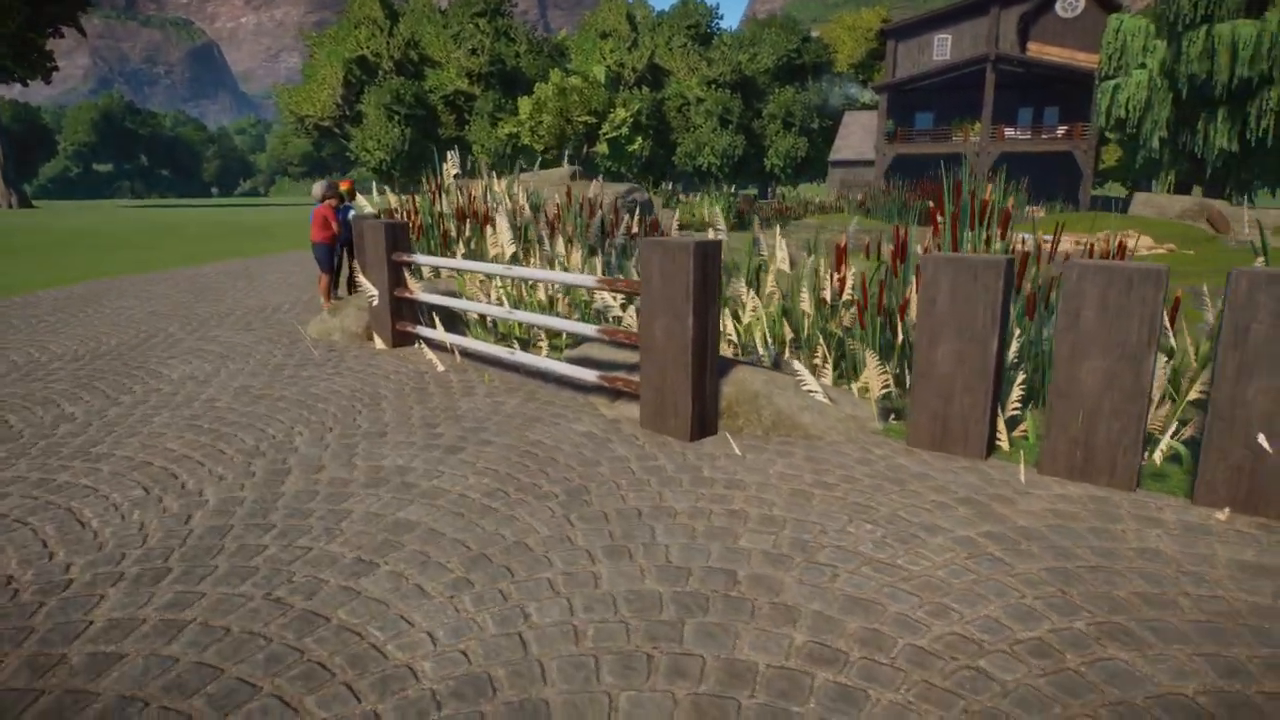
mouse_move(640, 360)
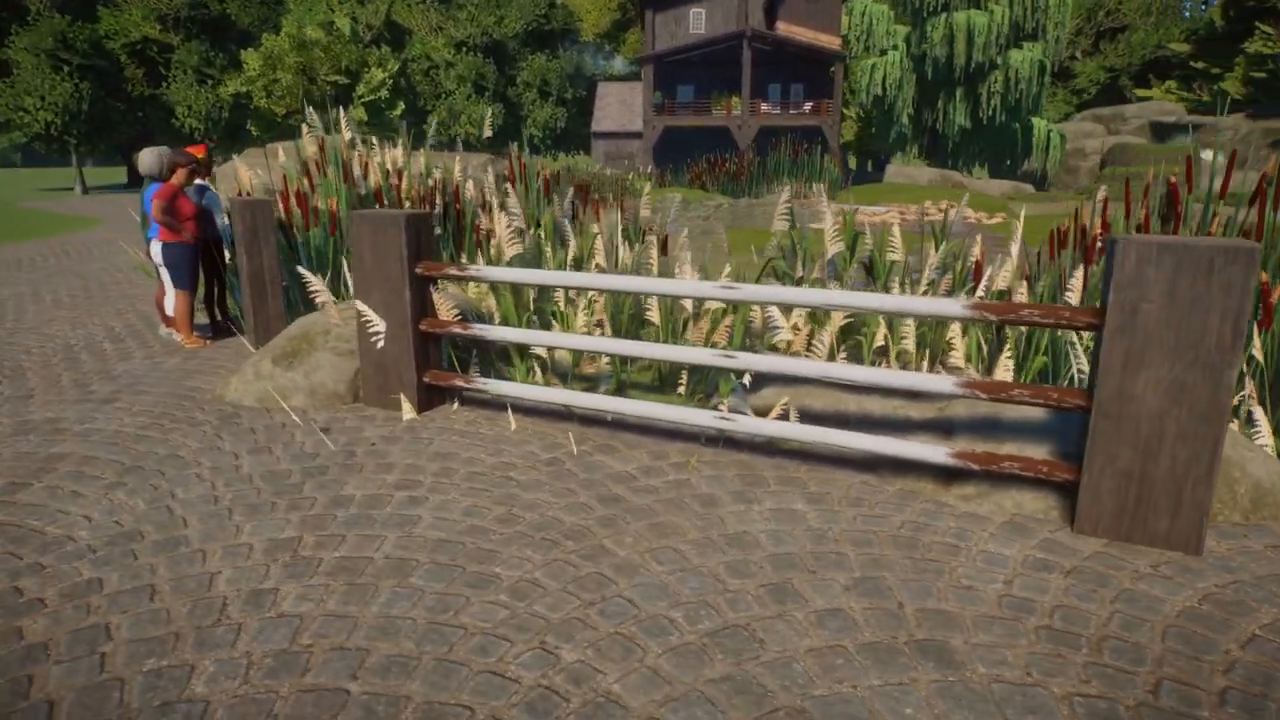